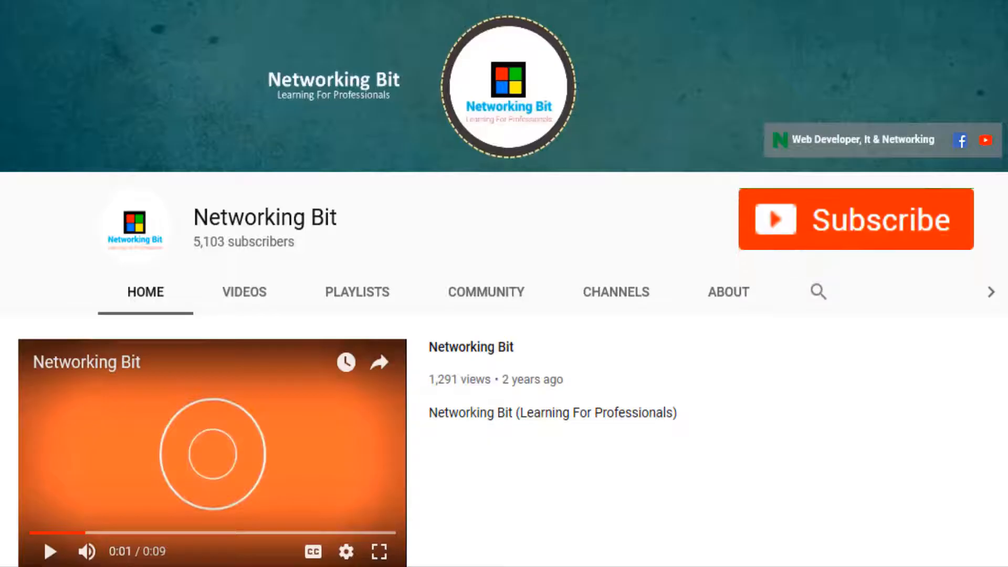
# Subscribe to the Networking Bit channel on YouTube.
pyautogui.click(854, 218)
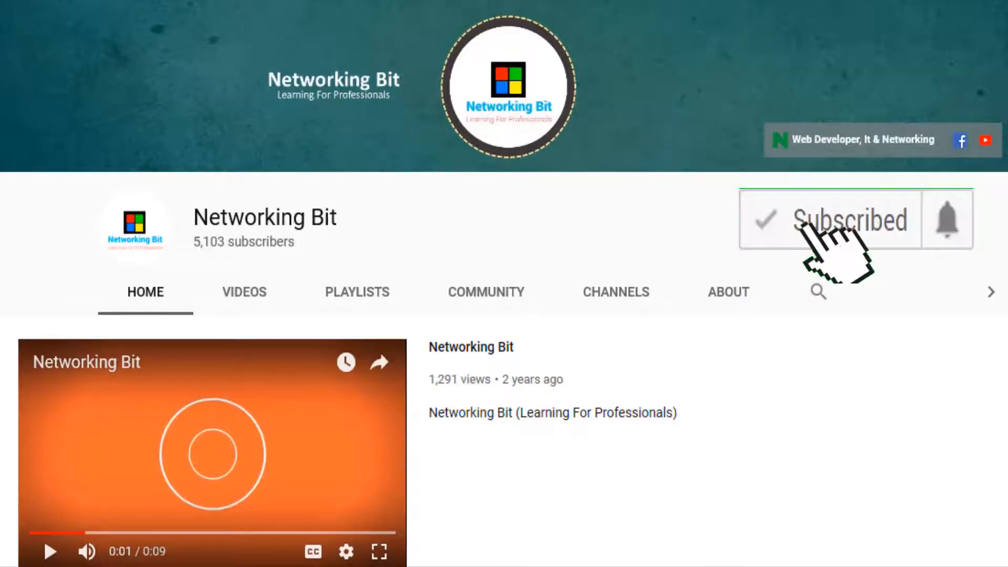
pyautogui.moveTo(951, 232)
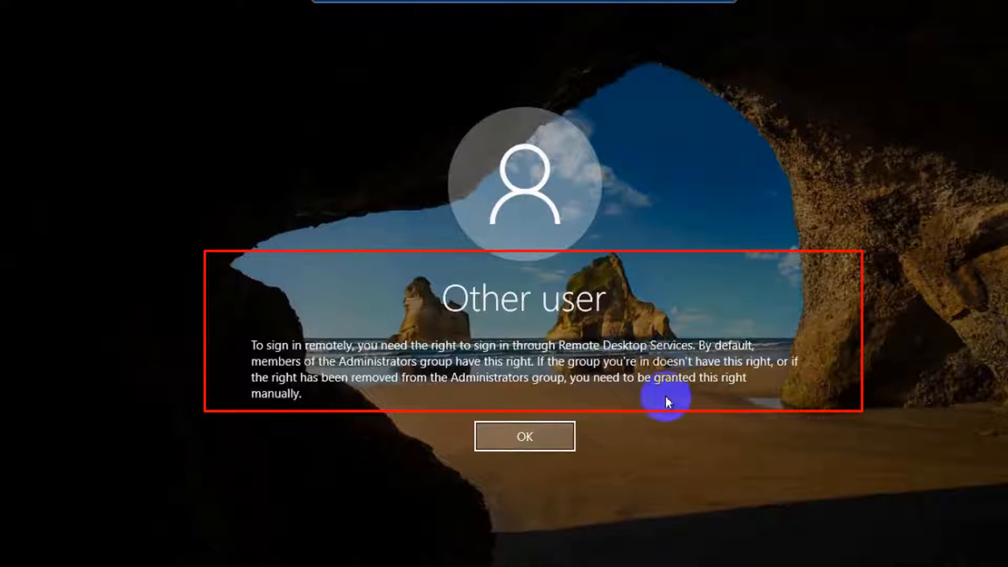
pyautogui.moveTo(667, 398)
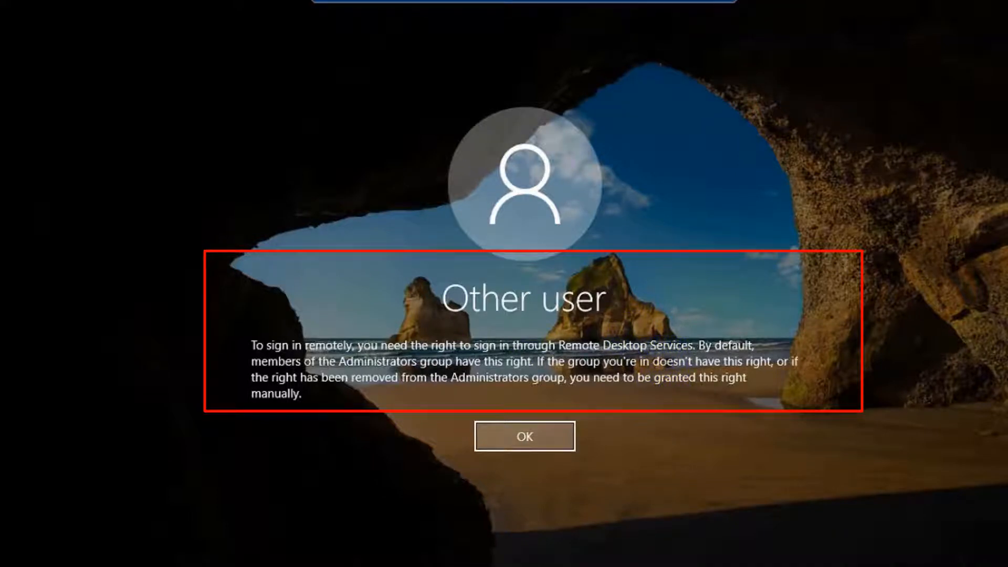
# Dismiss the 'Other user' error about lacking the Remote Desktop Services sign-in right.
pyautogui.click(524, 437)
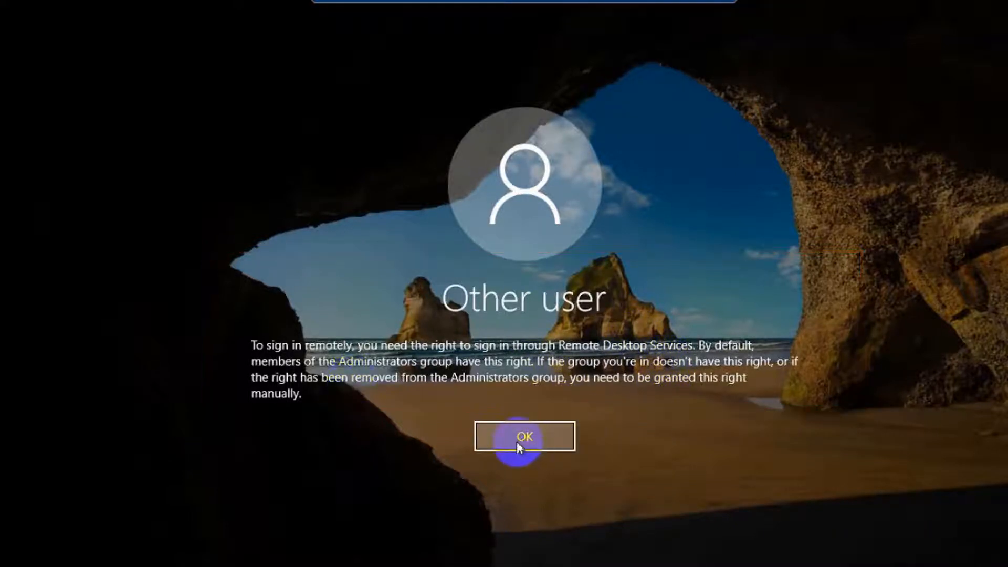
pyautogui.click(523, 436)
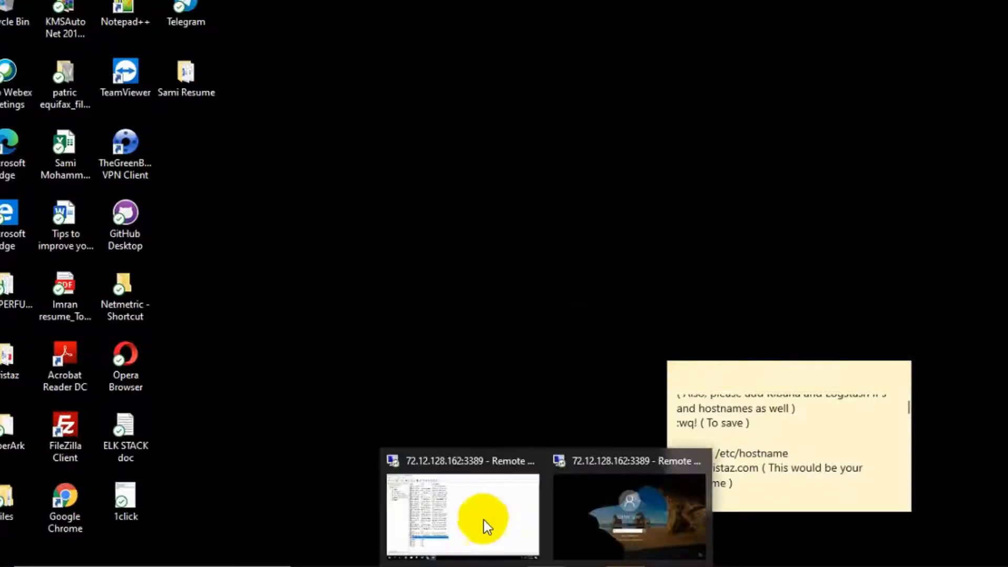
# Switch to the other Remote Desktop session on the server.
pyautogui.click(462, 514)
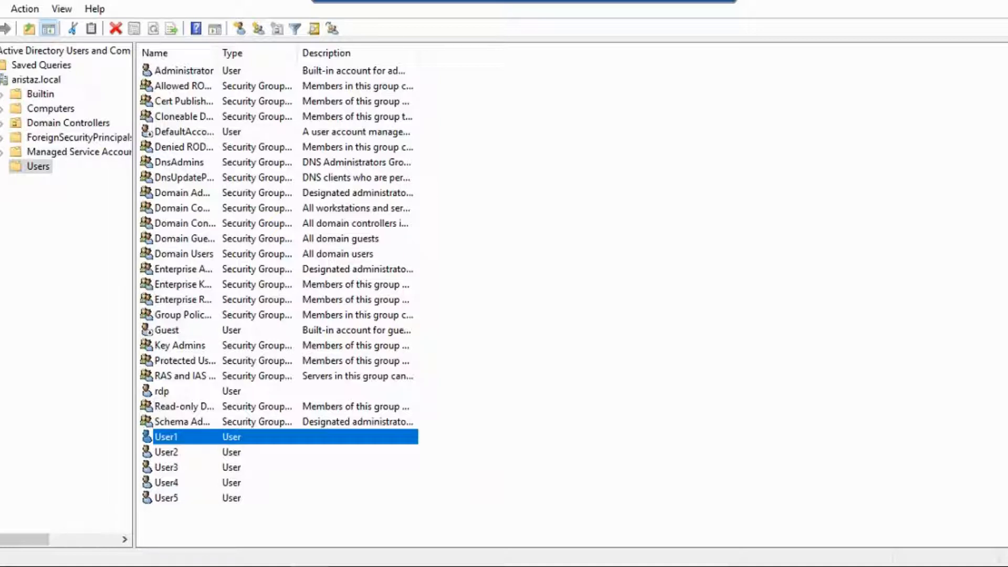
pyautogui.moveTo(844, 473)
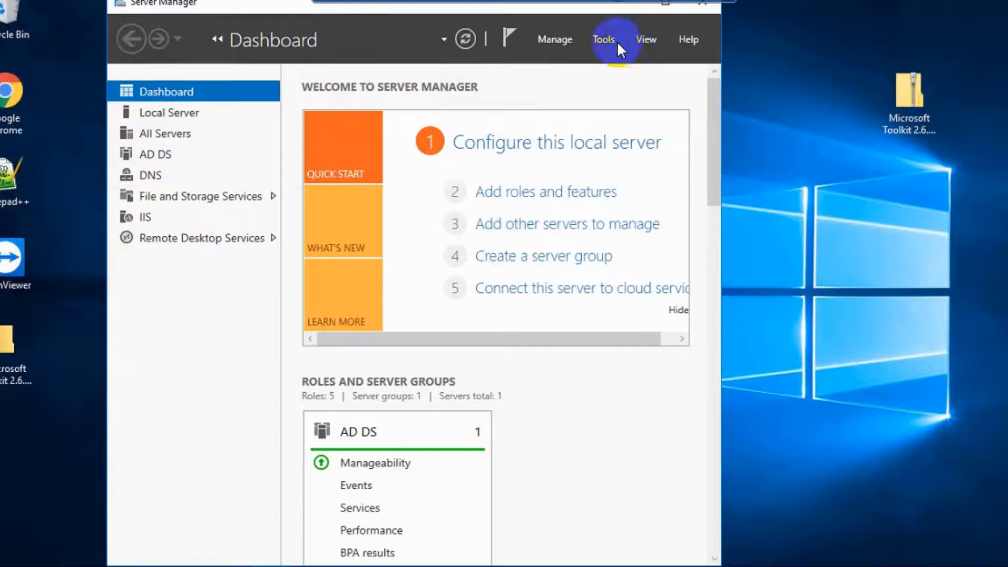
# Open Server Manager's Tools menu of administrative tools.
pyautogui.click(603, 39)
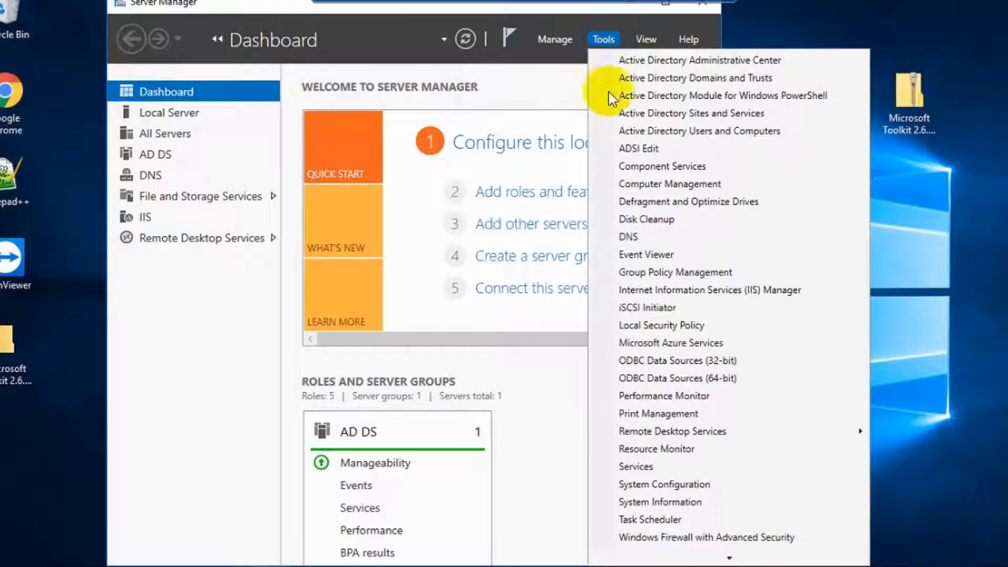
pyautogui.moveTo(664, 298)
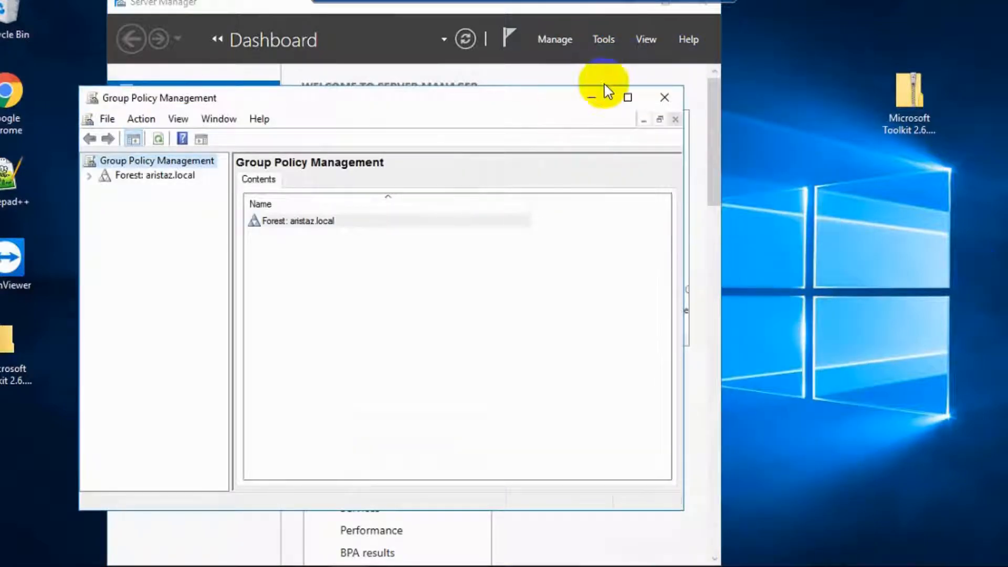
# Expand Forest > Domains > aristaz.local and bring up actions on its Group Policy Objects.
pyautogui.click(627, 97)
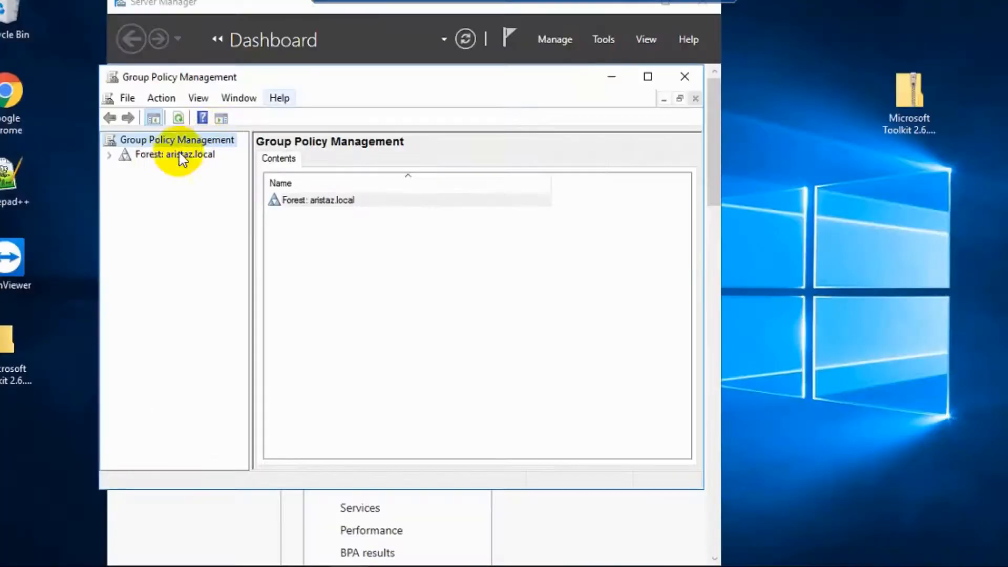
pyautogui.click(110, 154)
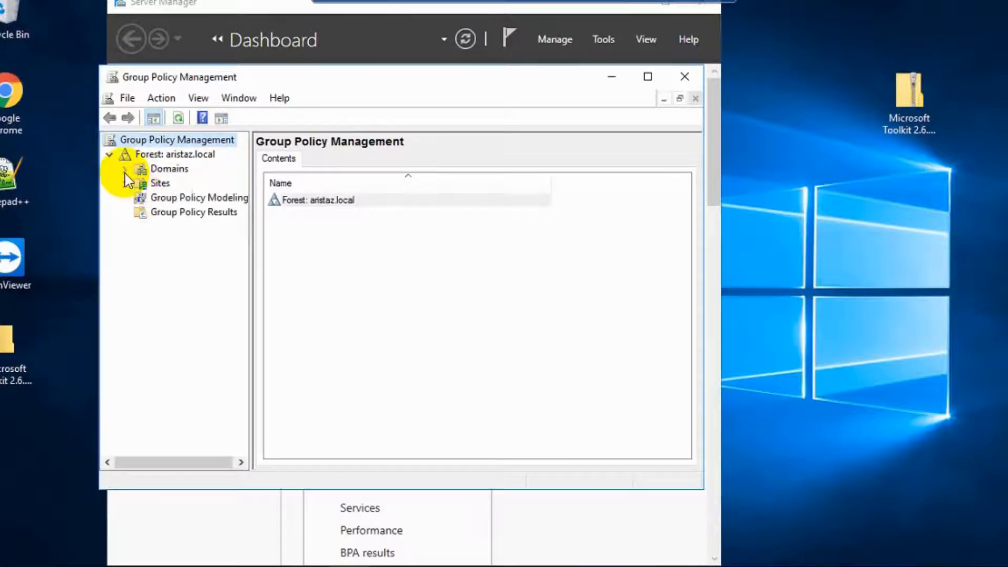
pyautogui.click(123, 168)
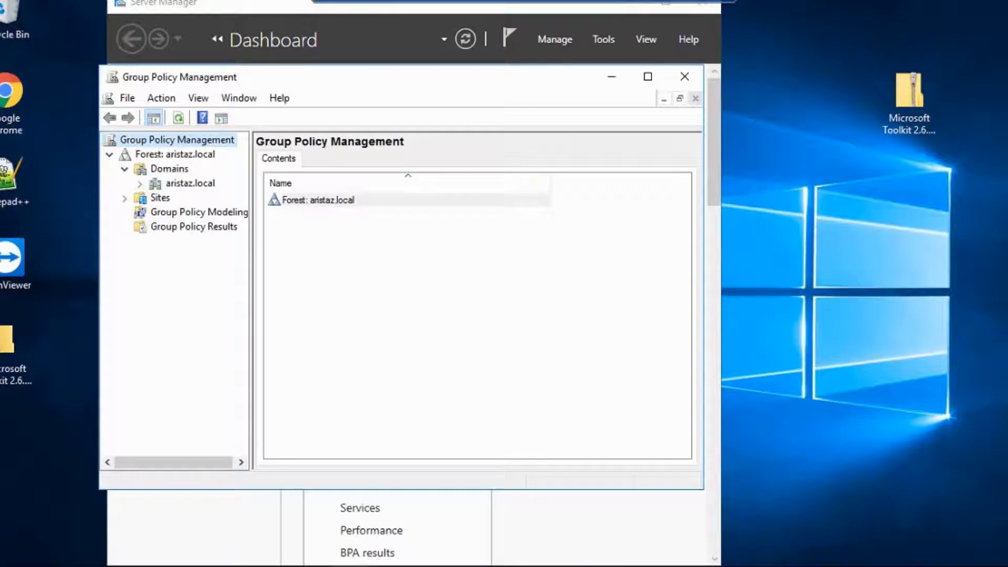
pyautogui.click(140, 183)
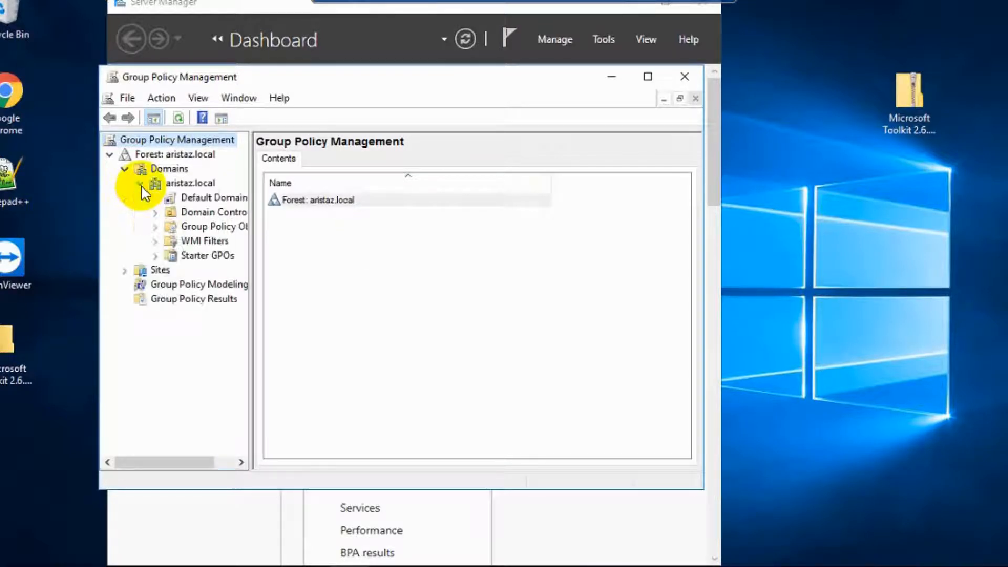
pyautogui.moveTo(249, 241)
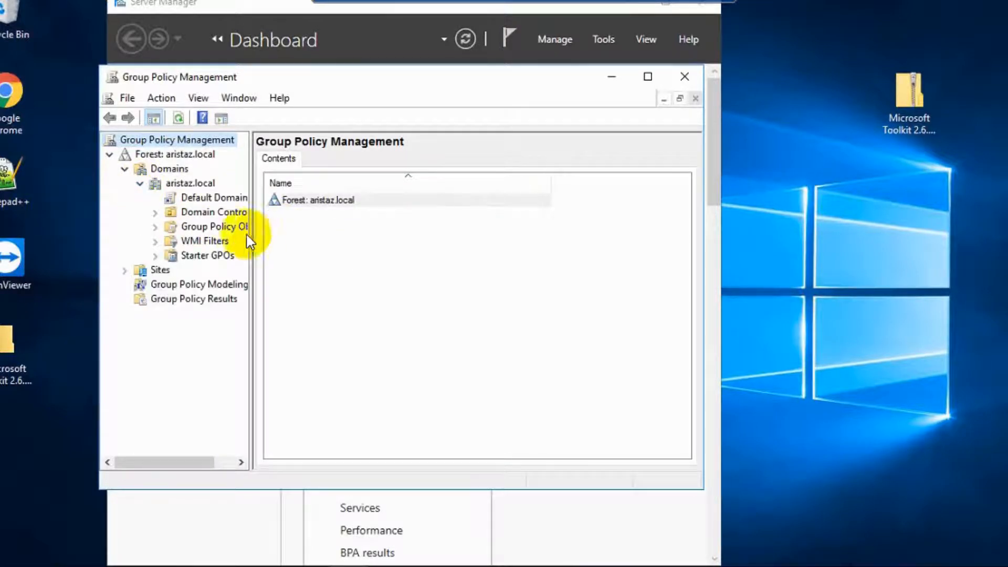
pyautogui.click(214, 226)
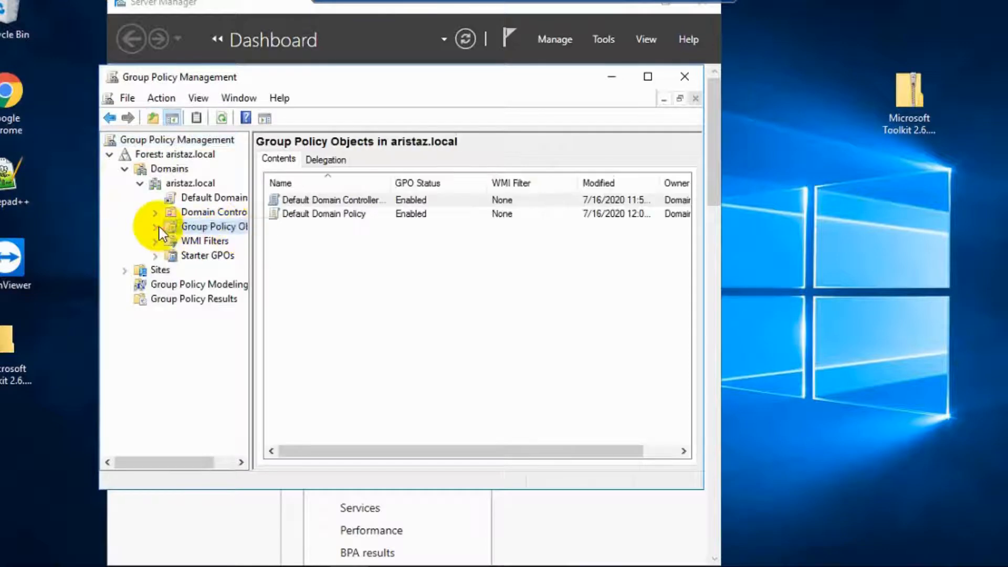
pyautogui.rightClick(212, 226)
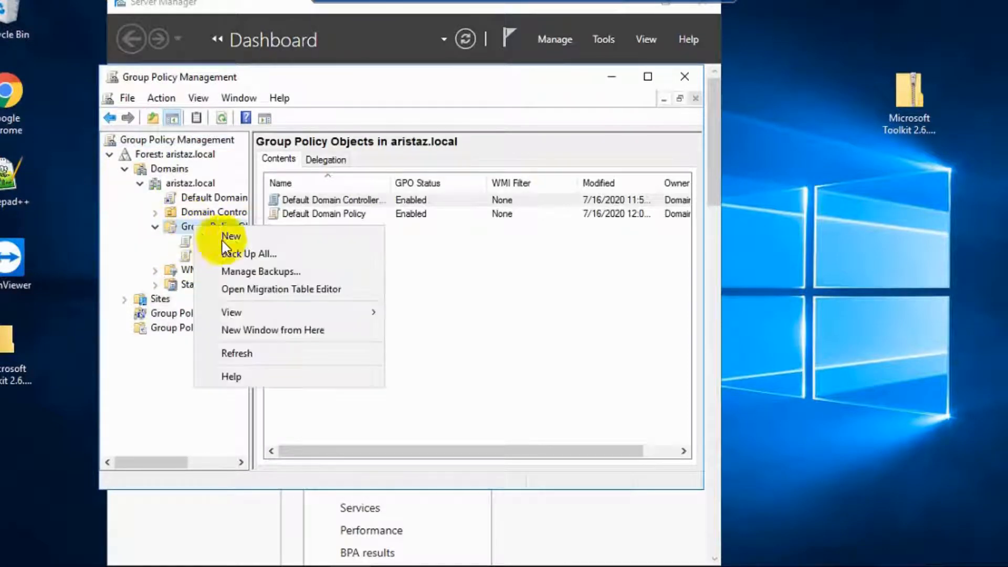
# Create a new GPO named 'Remote Problem fix' and bring up its actions.
pyautogui.click(231, 235)
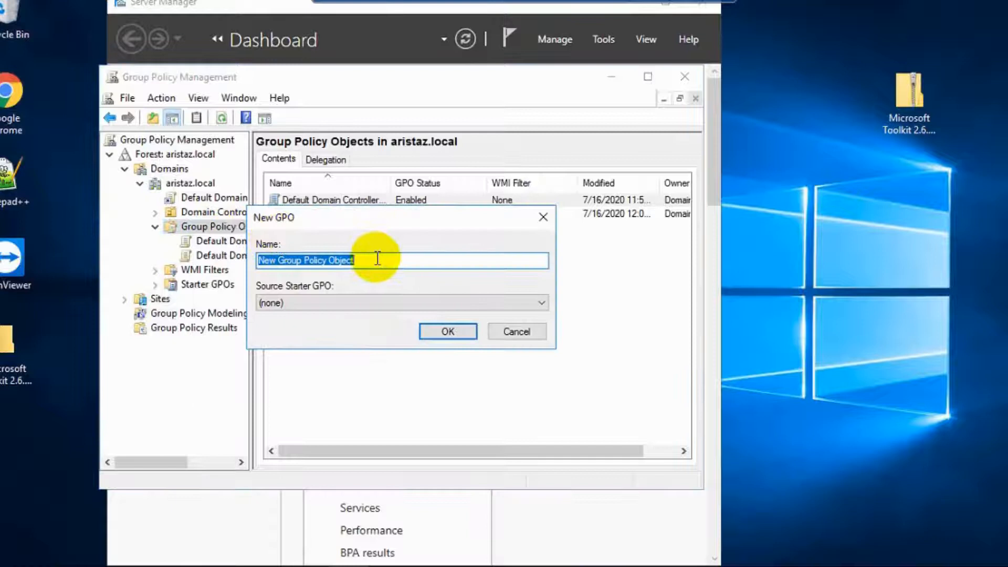
pyautogui.write('Remote')
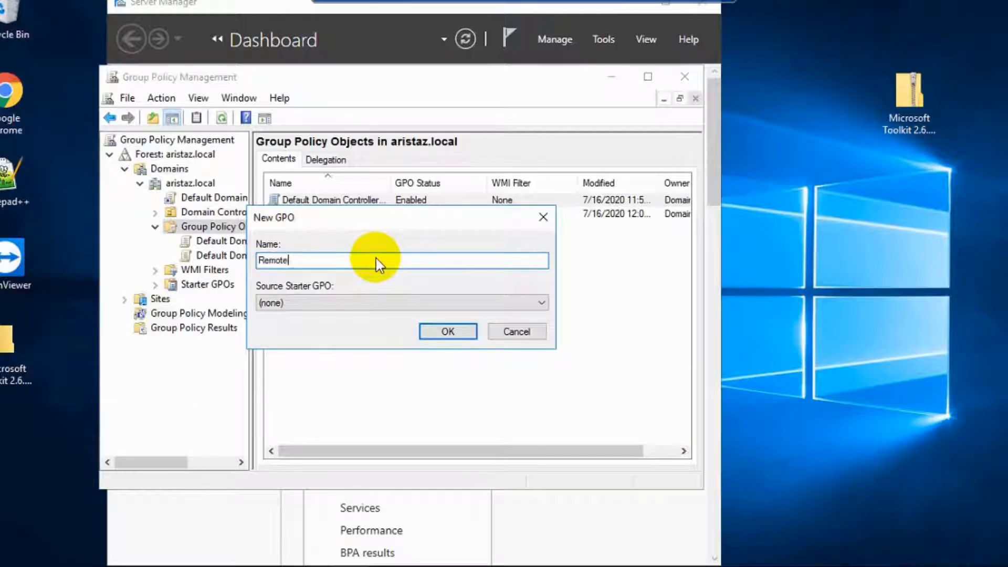
pyautogui.write('Pro')
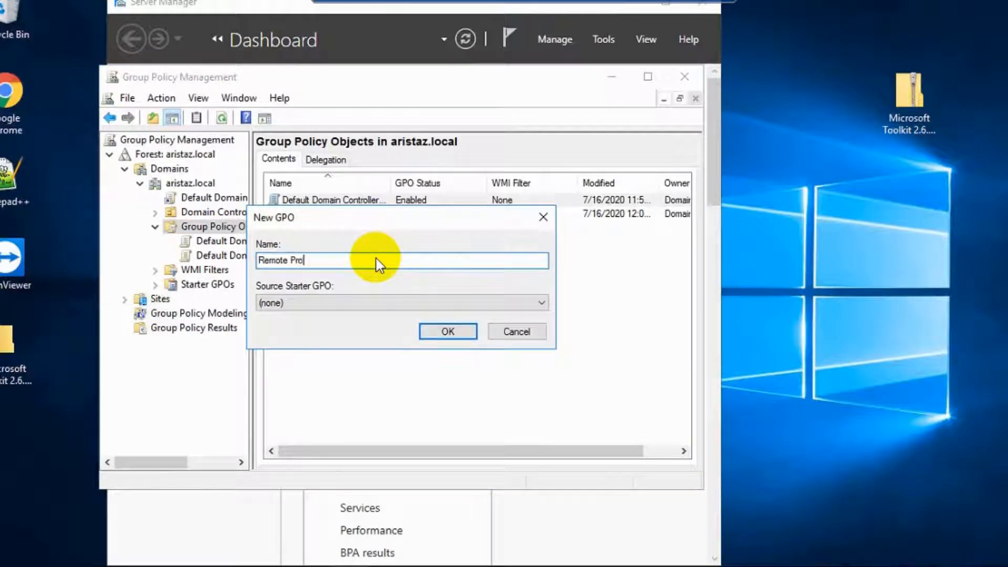
pyautogui.write('blem fix')
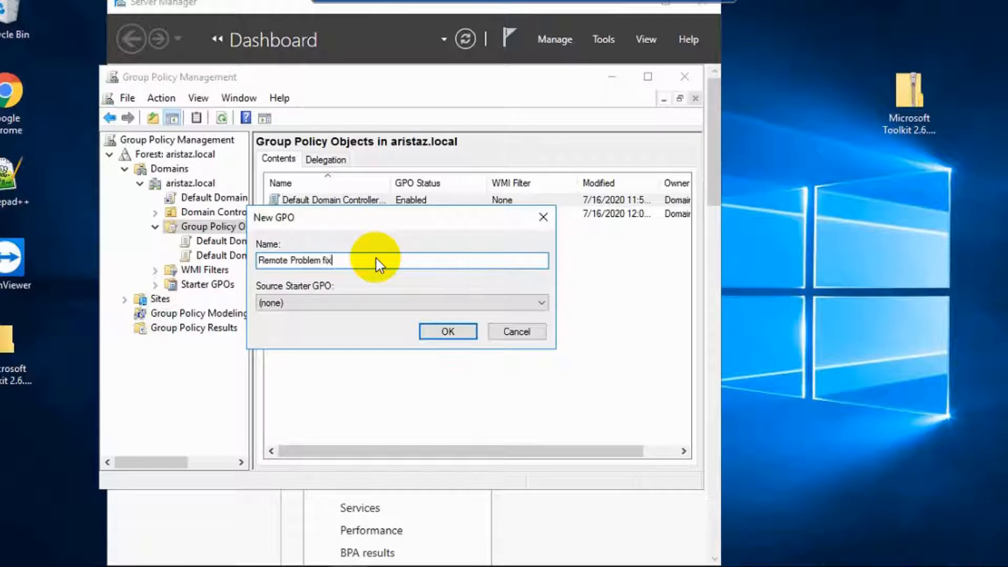
pyautogui.click(447, 331)
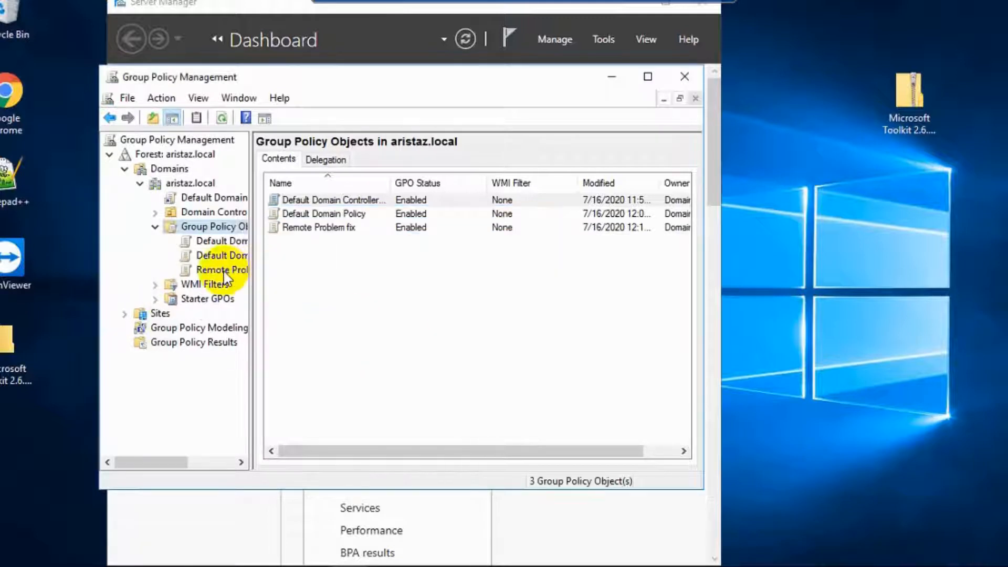
pyautogui.rightClick(220, 269)
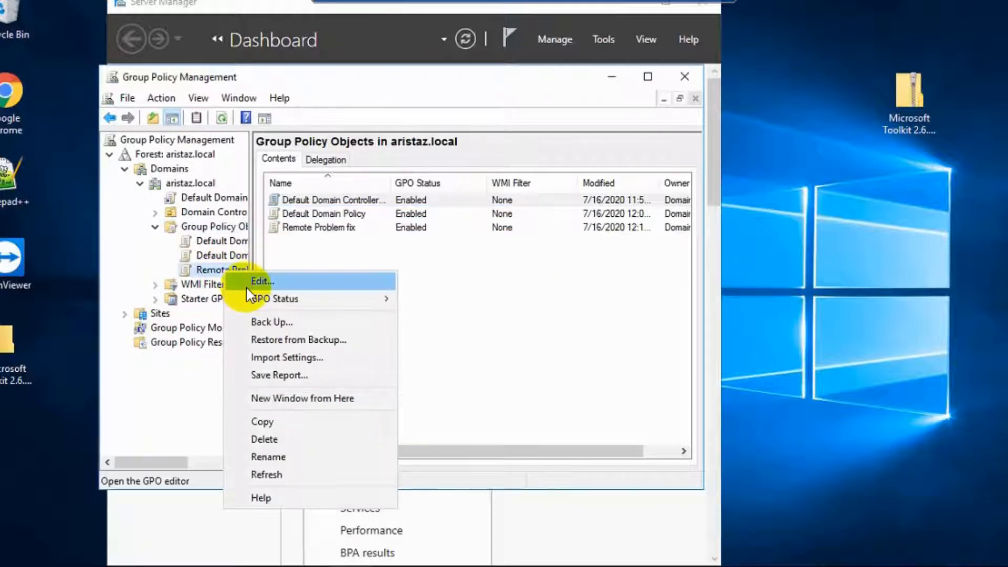
# Edit Remote Problem fix and expand Computer Configuration through Security Settings to Local Policies.
pyautogui.click(261, 281)
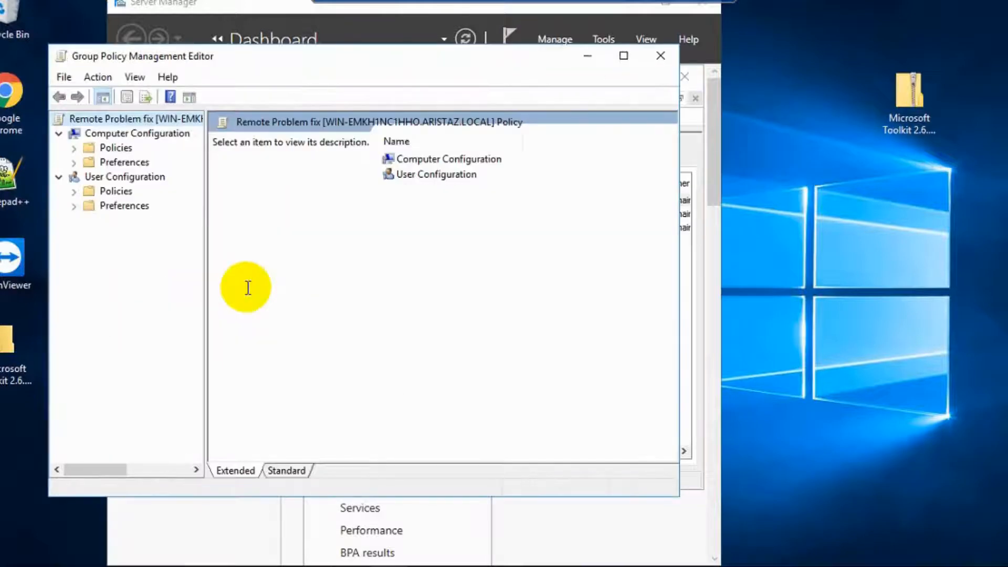
pyautogui.moveTo(565, 235)
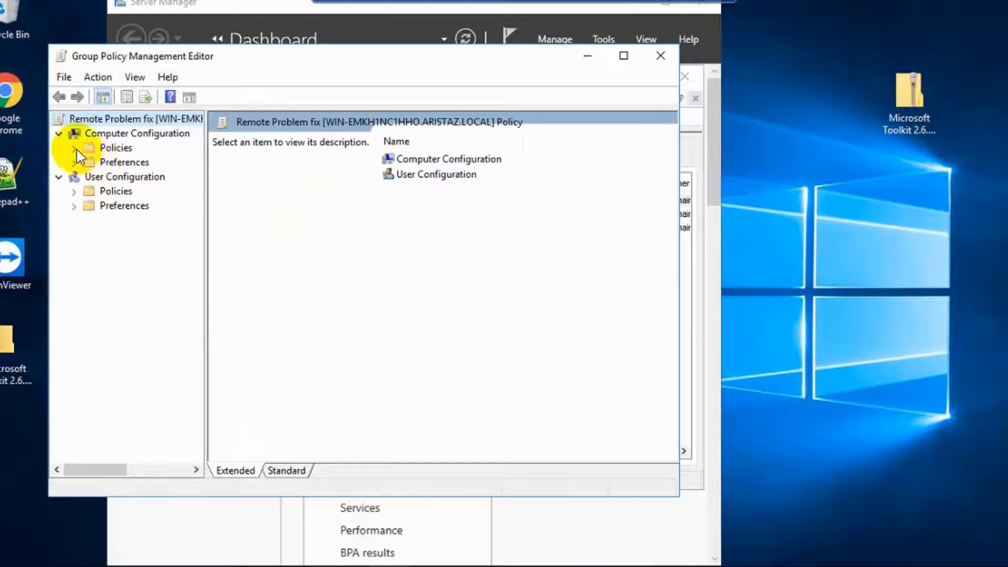
pyautogui.click(74, 147)
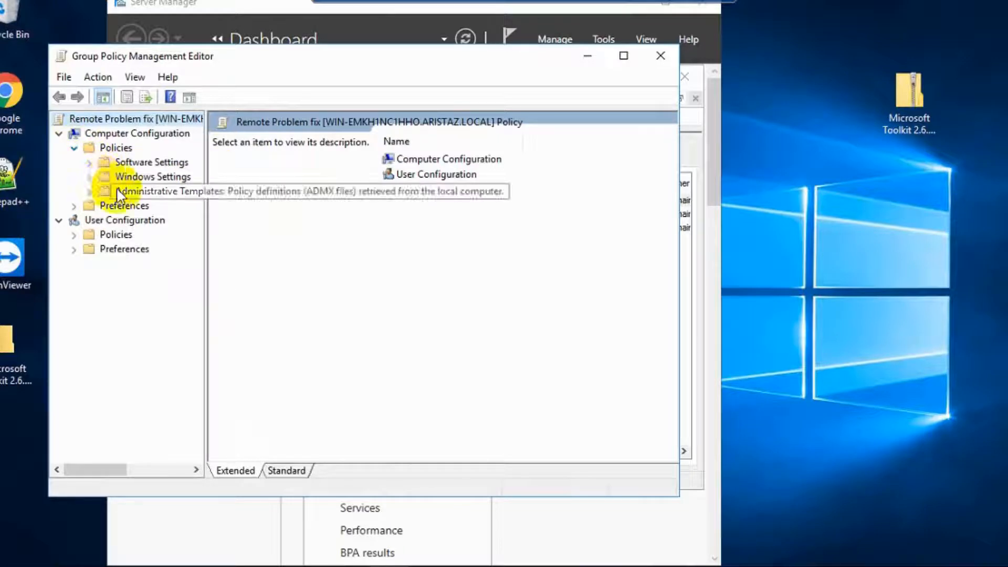
pyautogui.moveTo(376, 189)
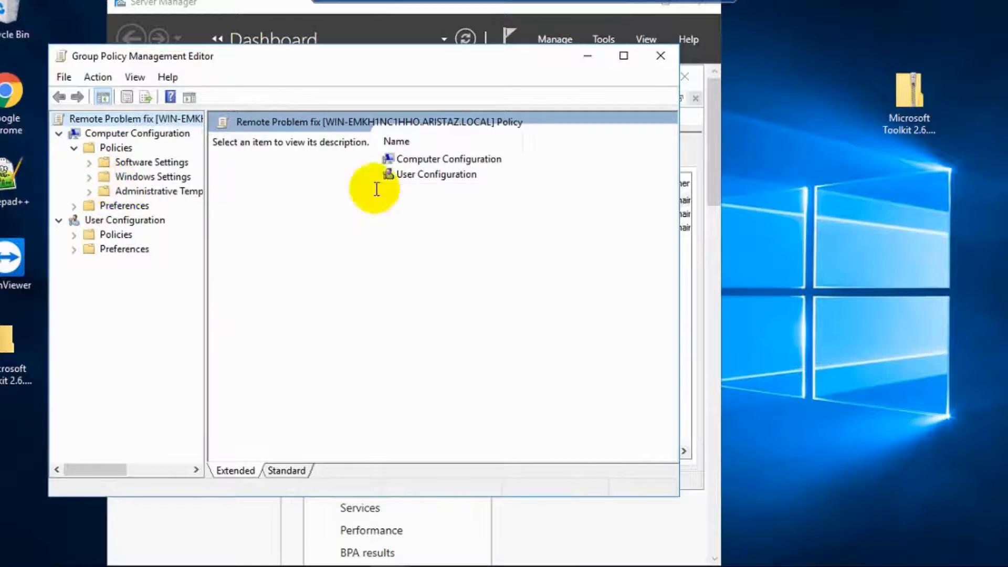
pyautogui.moveTo(183, 120)
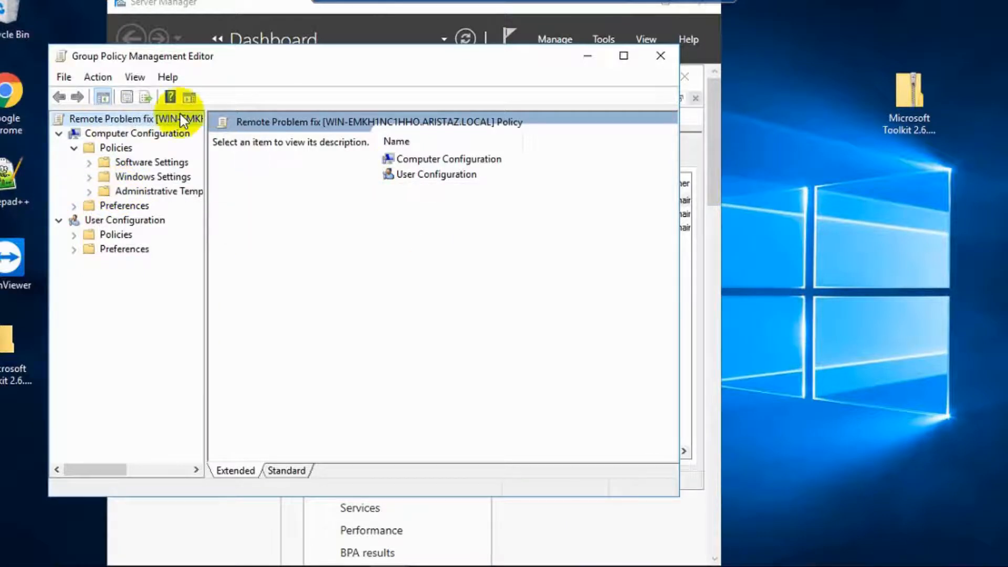
pyautogui.moveTo(89, 183)
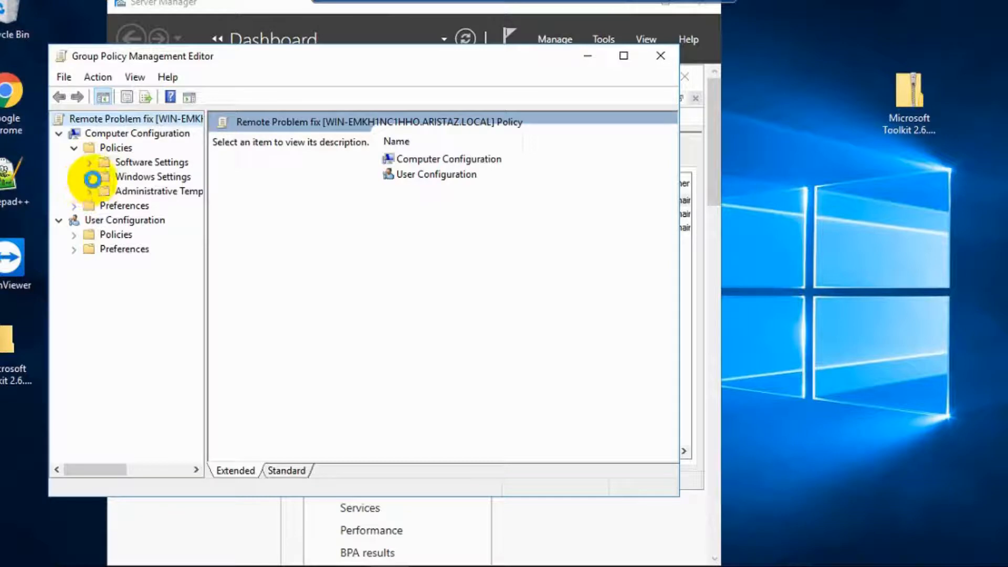
pyautogui.click(89, 177)
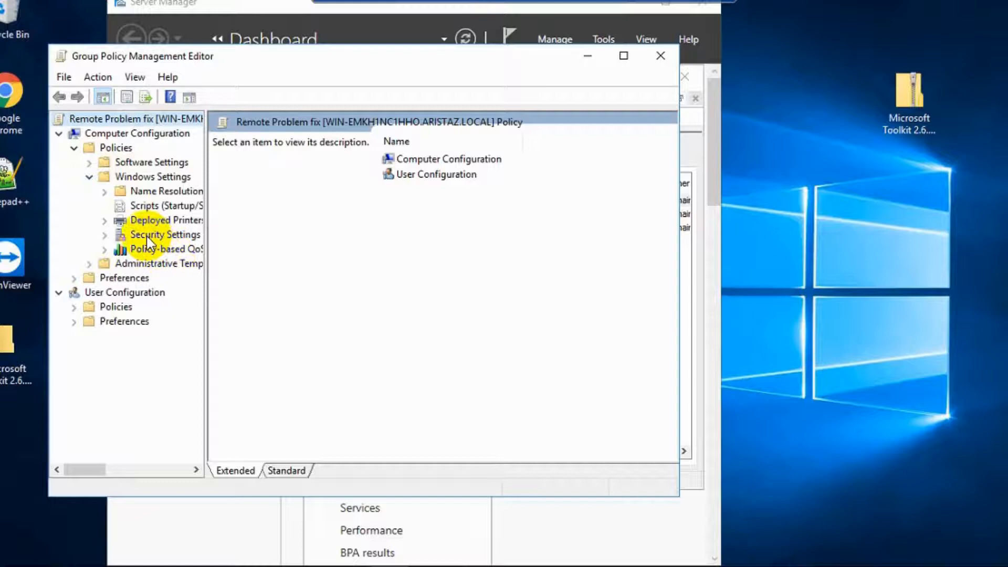
pyautogui.click(164, 234)
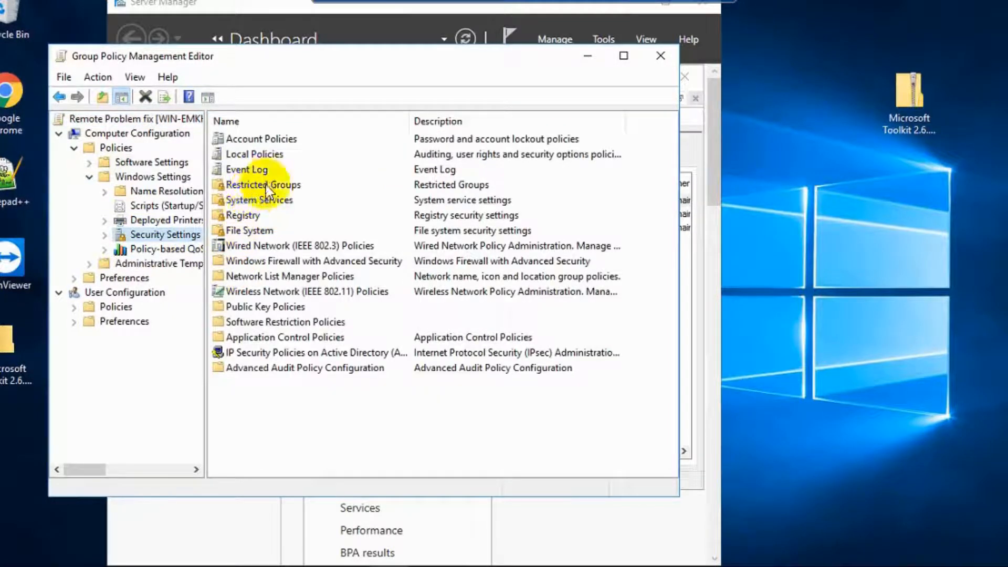
pyautogui.click(261, 185)
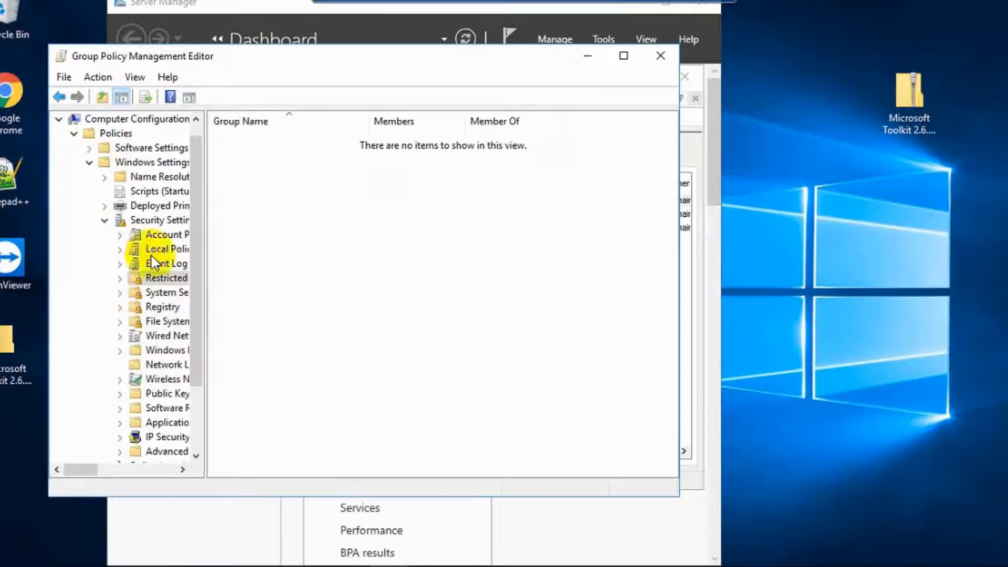
pyautogui.click(169, 249)
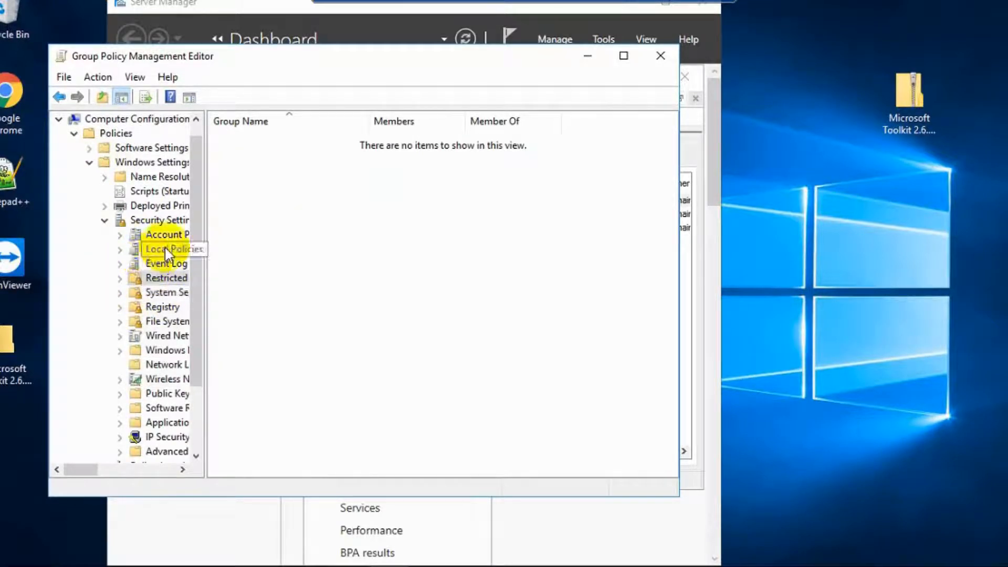
pyautogui.click(172, 249)
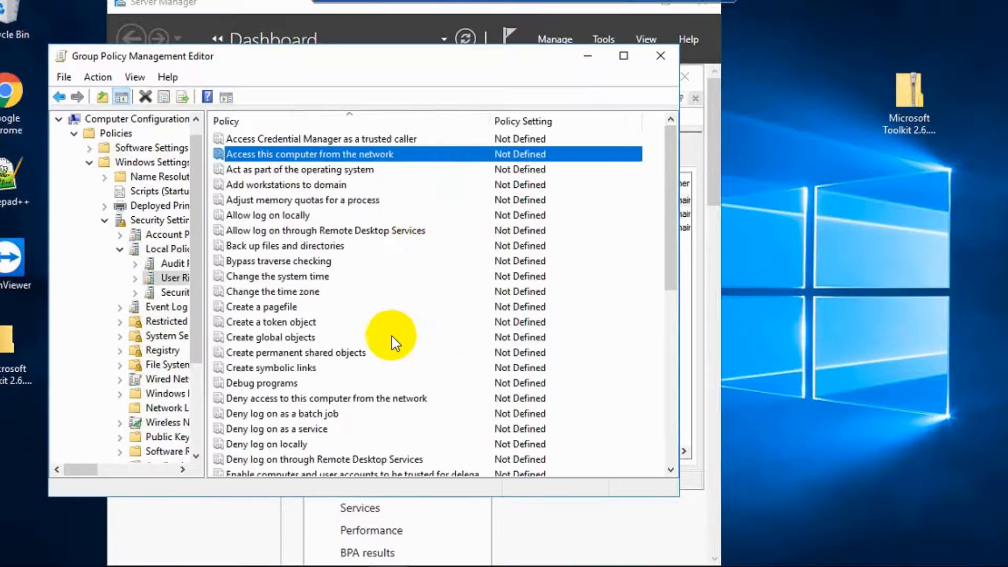
pyautogui.moveTo(306, 232)
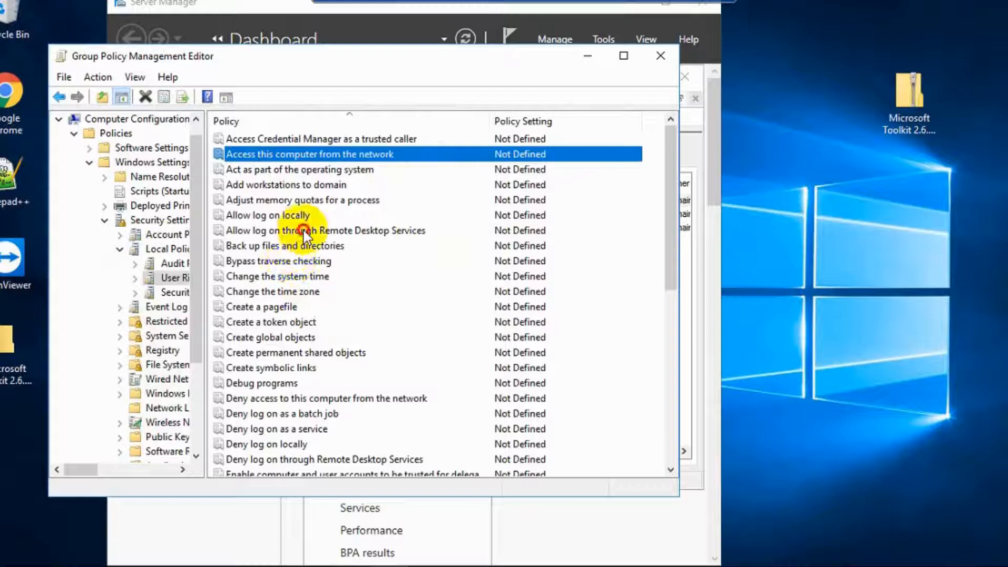
# Define 'Allow log on through Remote Desktop Services' and pick Administrators, found by searching 'admin'.
pyautogui.doubleClick(324, 230)
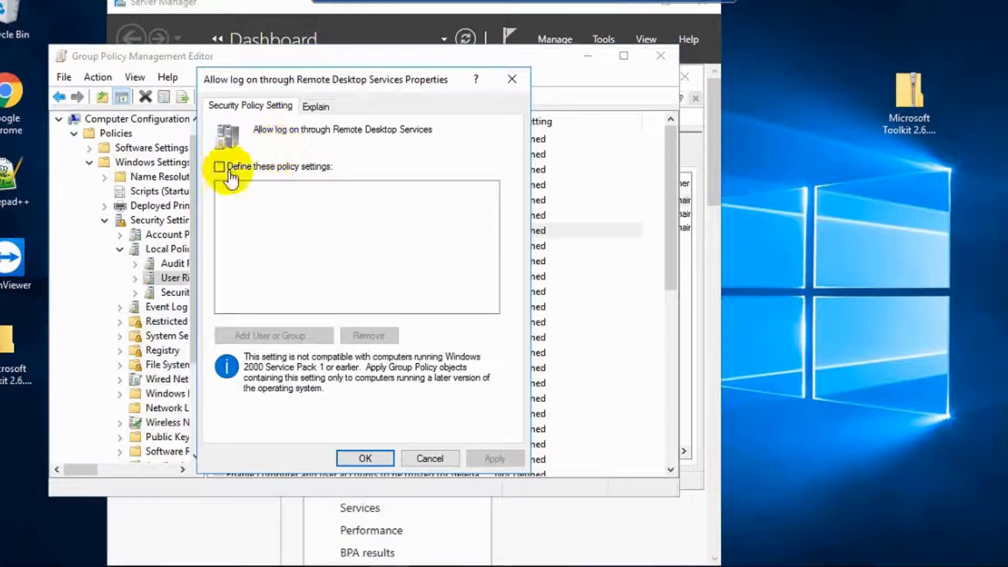
pyautogui.click(220, 166)
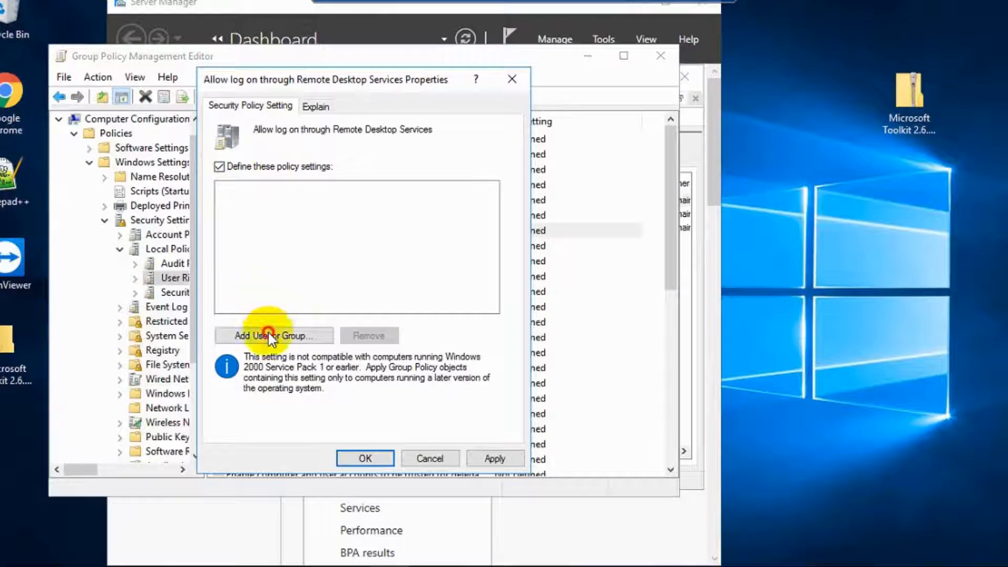
pyautogui.click(272, 335)
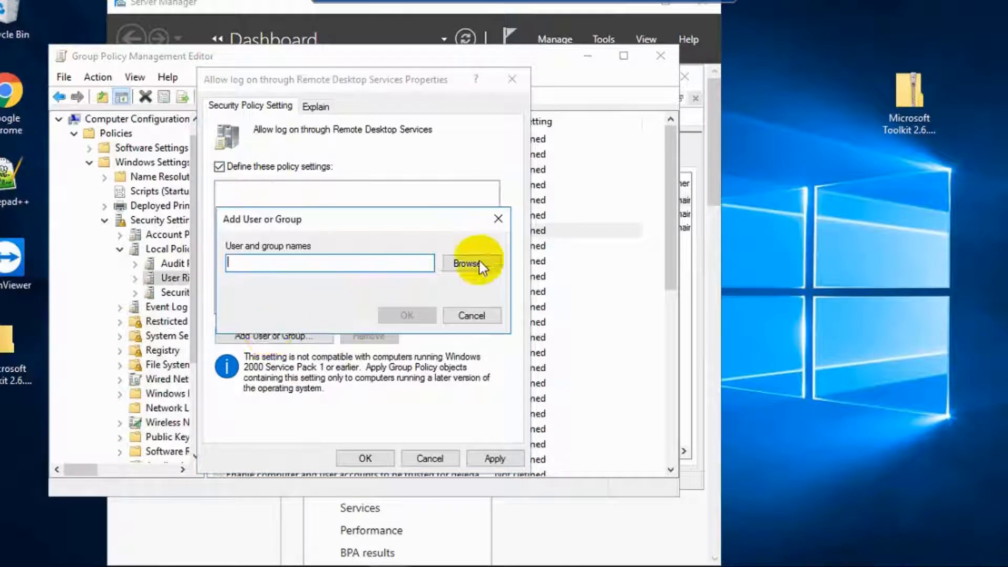
pyautogui.click(469, 263)
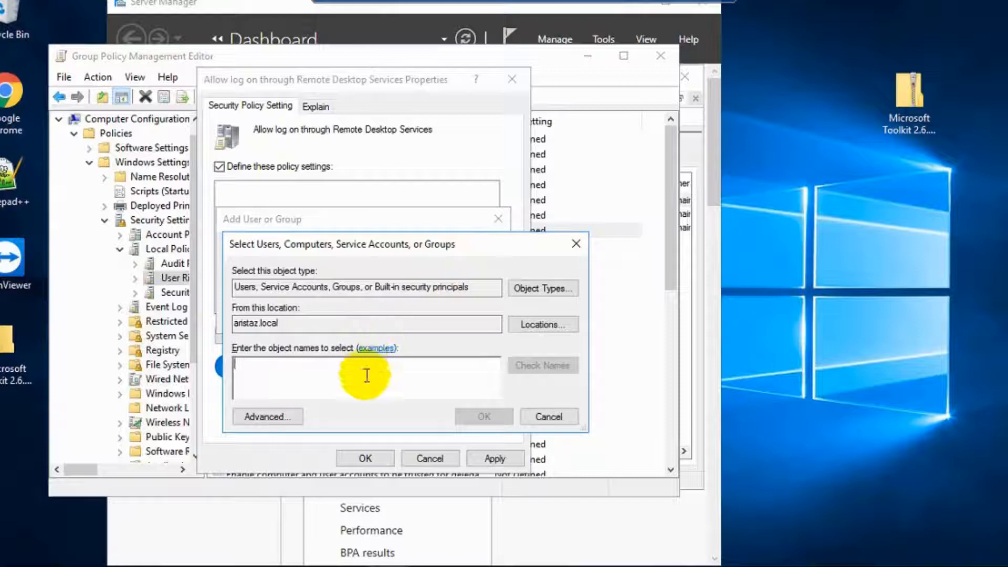
pyautogui.moveTo(367, 379)
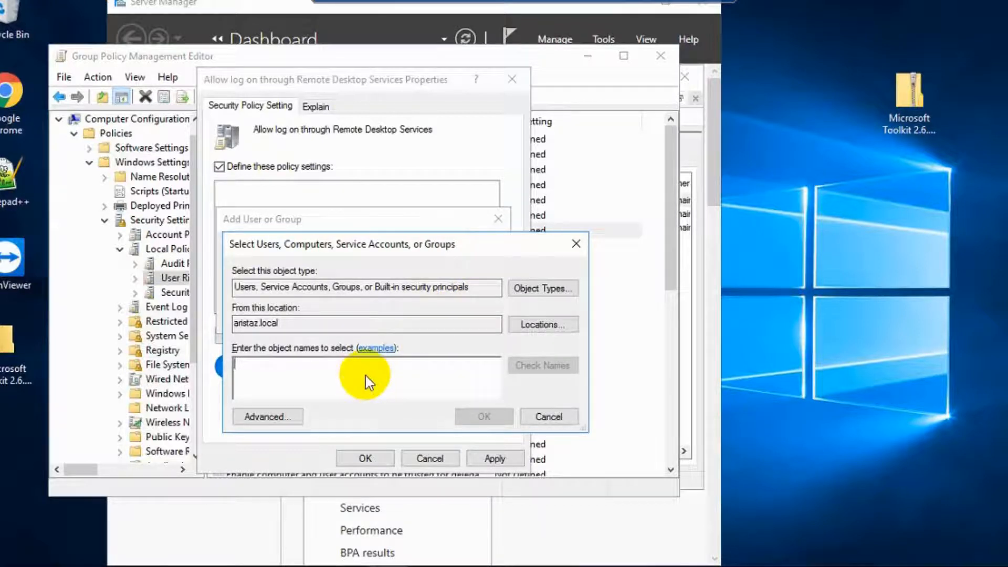
pyautogui.write('adminis')
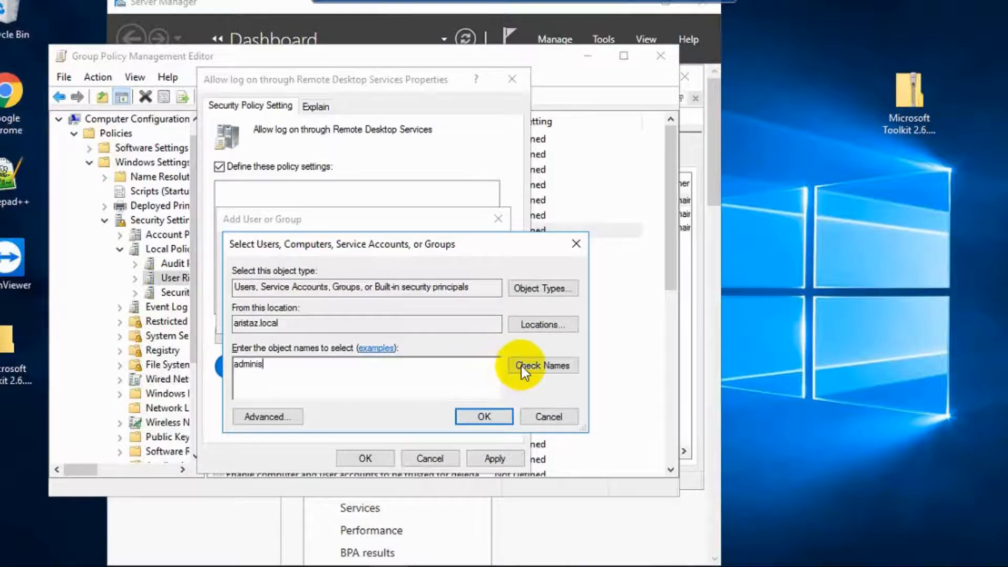
pyautogui.click(542, 365)
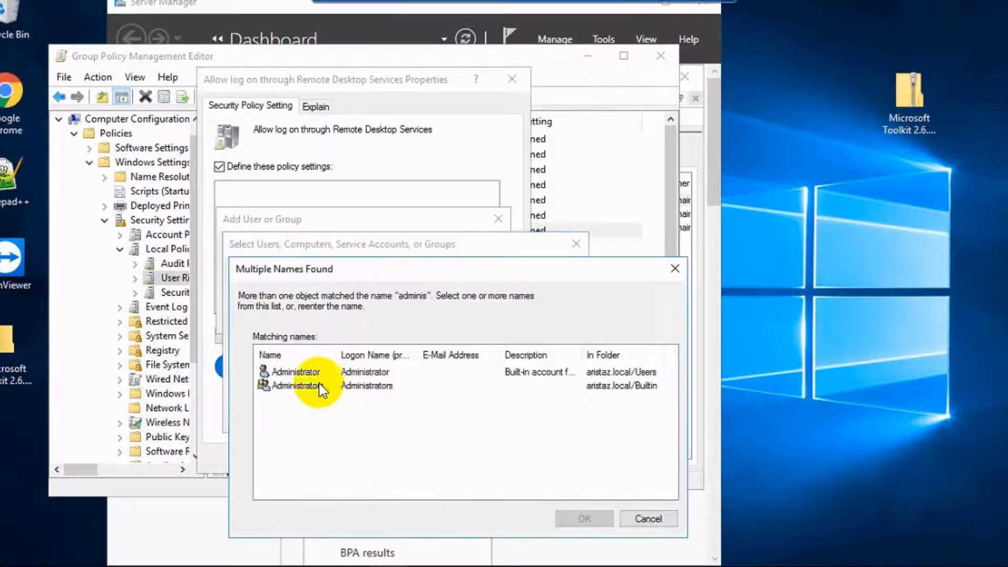
pyautogui.click(293, 385)
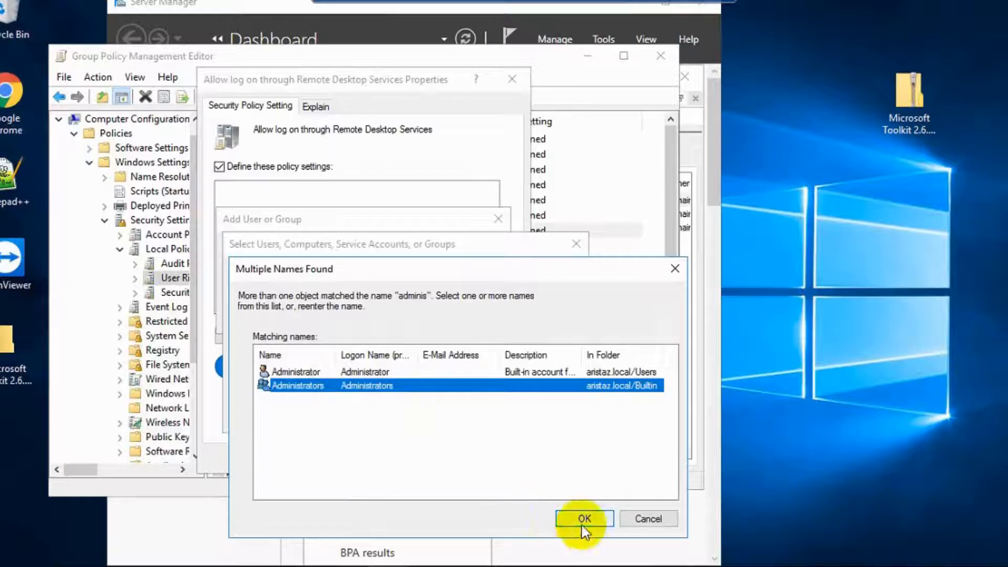
pyautogui.click(584, 518)
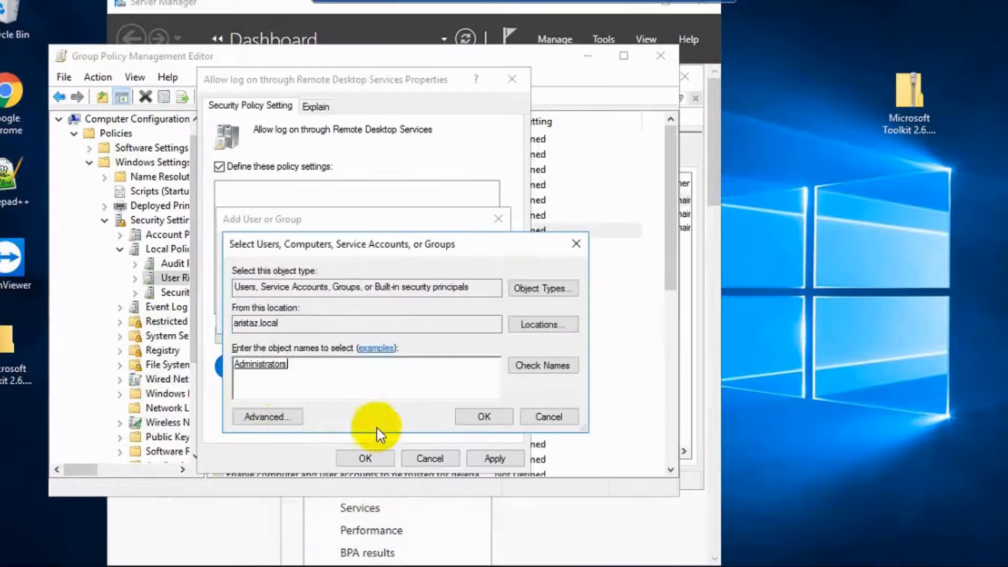
pyautogui.click(484, 416)
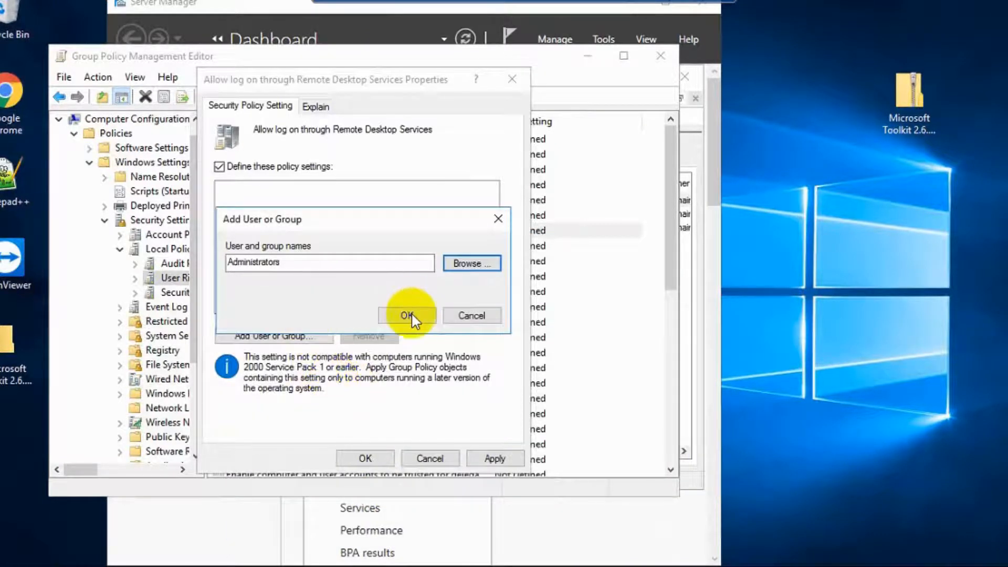
# Add the Remote Desktop Users group, found by searching 're', to the logon right.
pyautogui.click(406, 316)
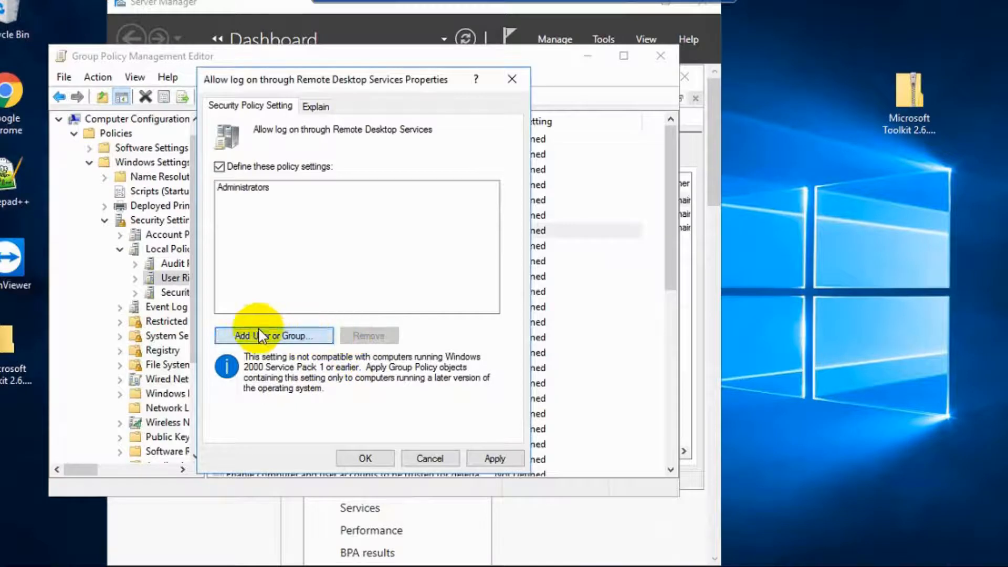
pyautogui.click(272, 334)
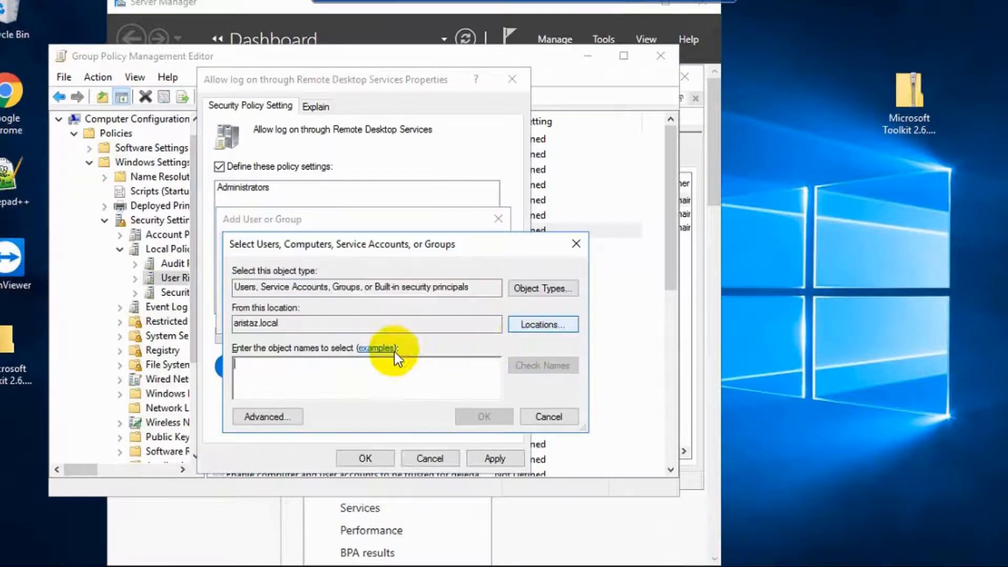
pyautogui.write('re')
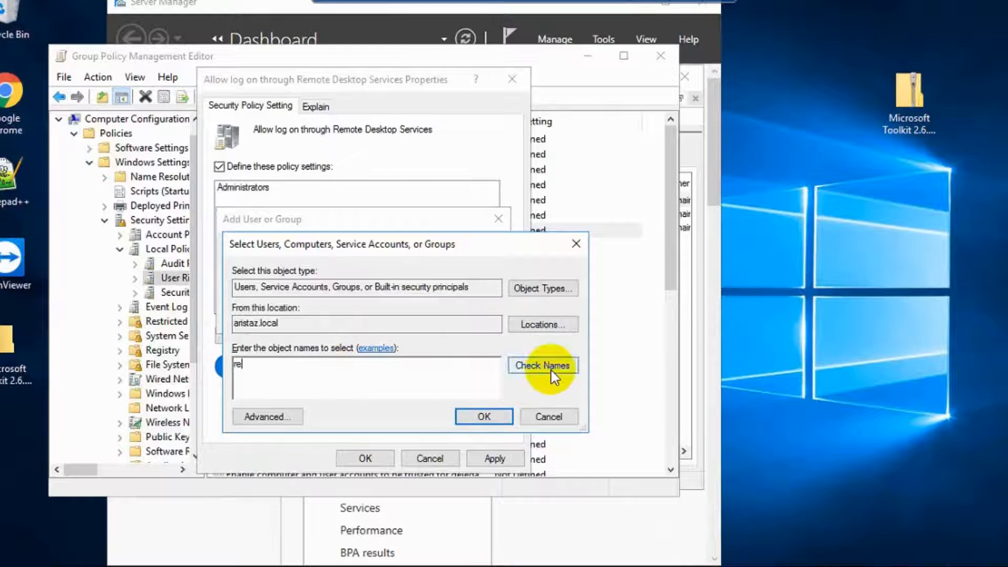
pyautogui.click(542, 365)
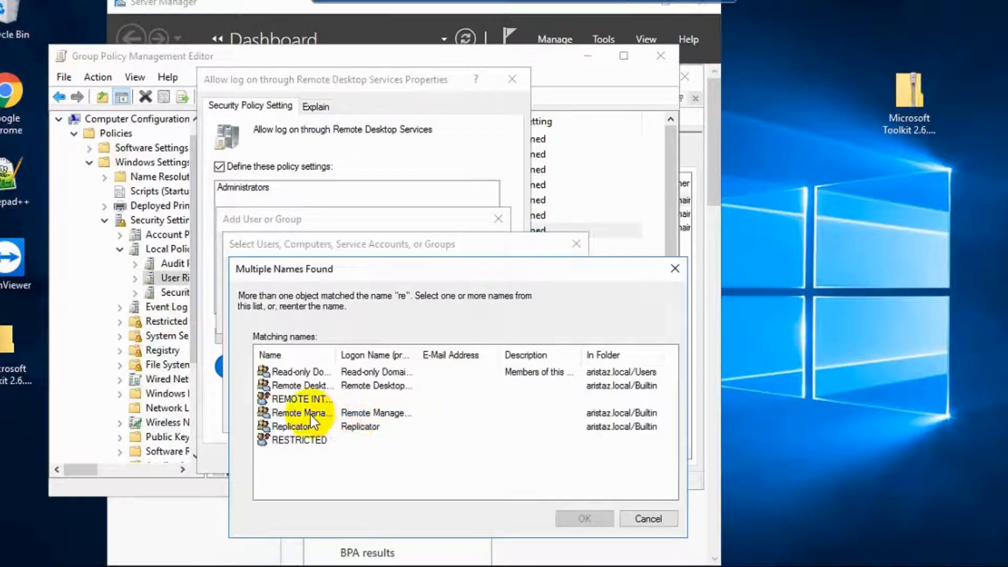
pyautogui.click(299, 385)
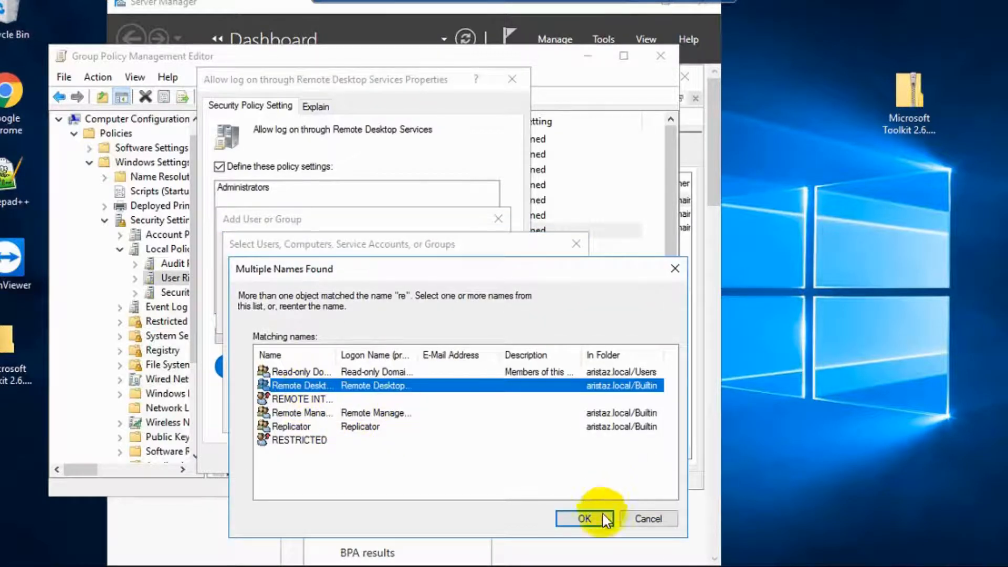
pyautogui.click(584, 519)
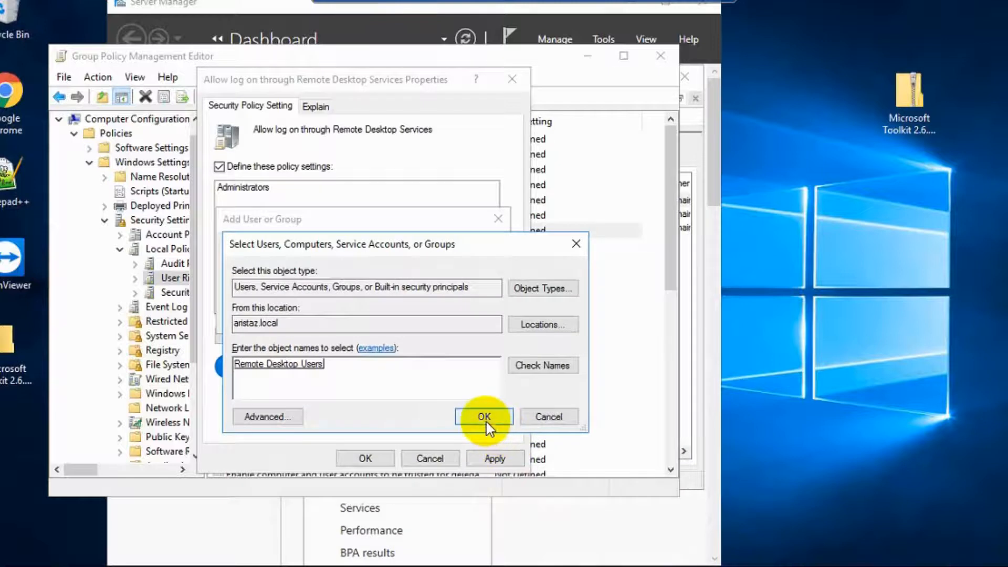
pyautogui.click(483, 416)
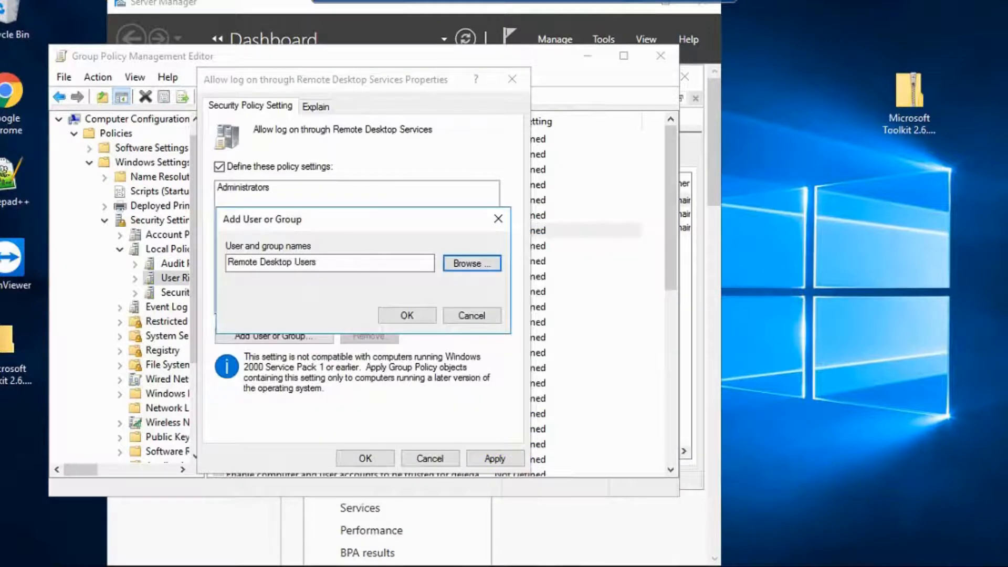
pyautogui.click(406, 314)
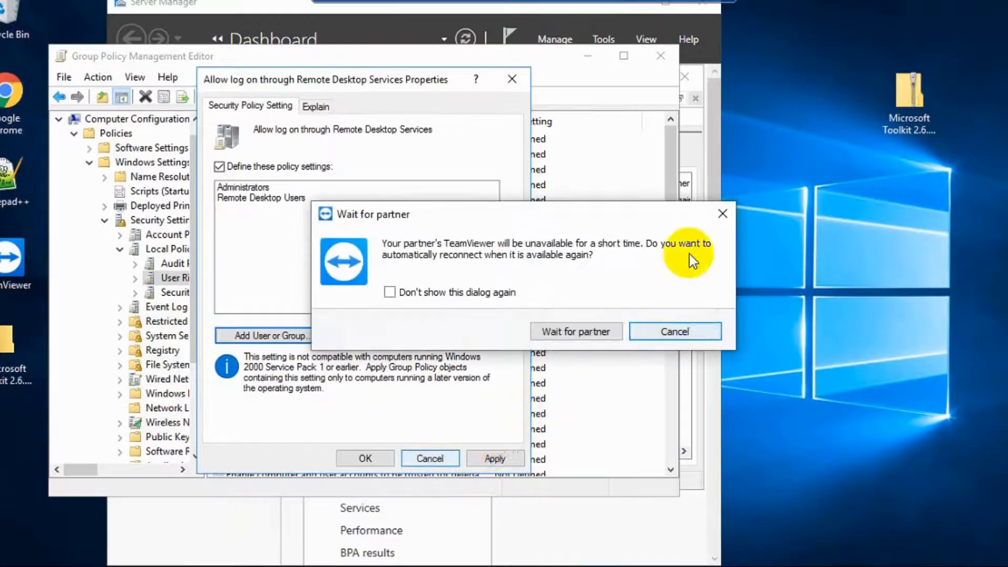
pyautogui.moveTo(722, 214)
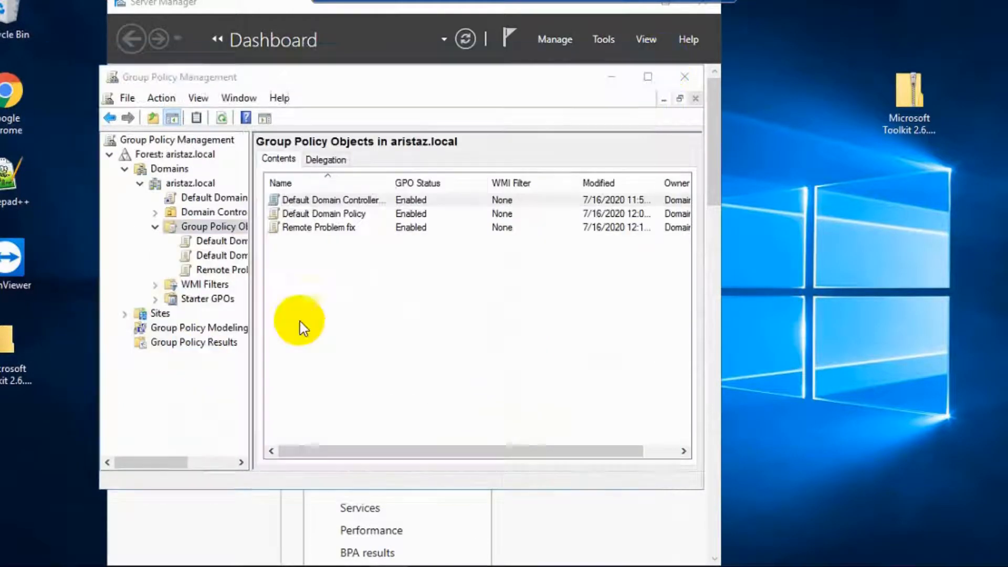
# Choose Link an Existing GPO from the aristaz.local domain's context menu.
pyautogui.click(189, 183)
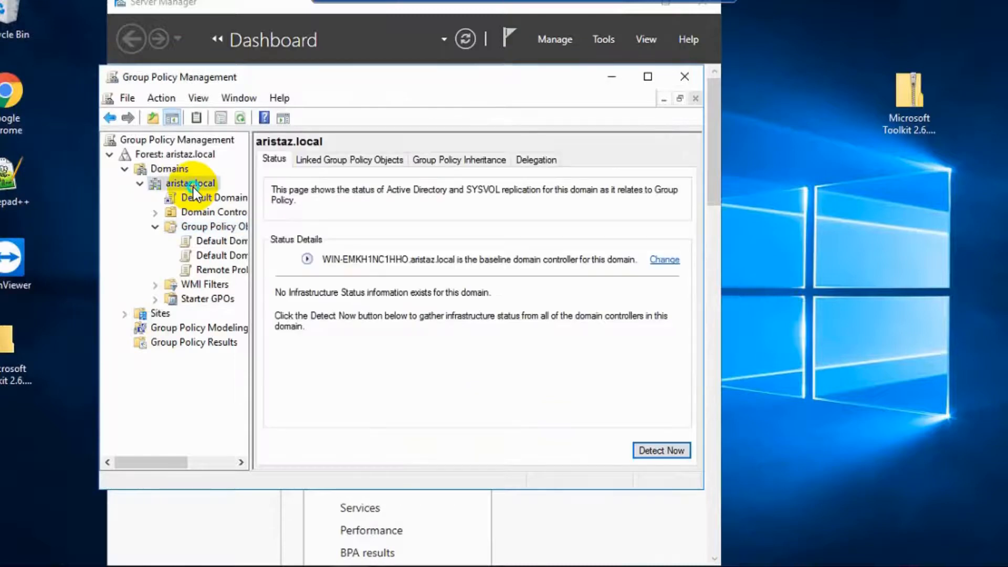
pyautogui.rightClick(190, 183)
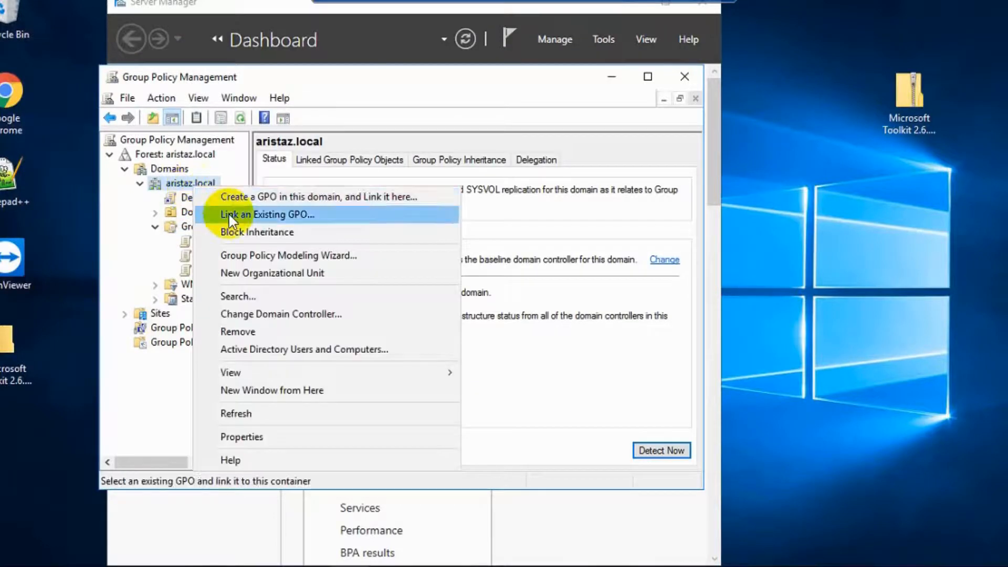
pyautogui.click(266, 214)
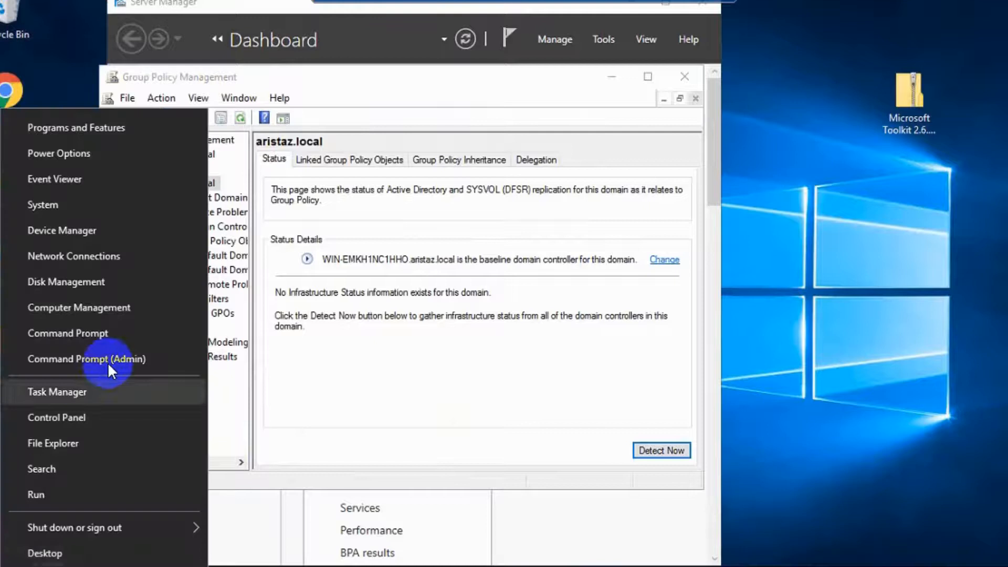
# Run gpupdate /force in an elevated Command Prompt, then minimize the window.
pyautogui.click(87, 358)
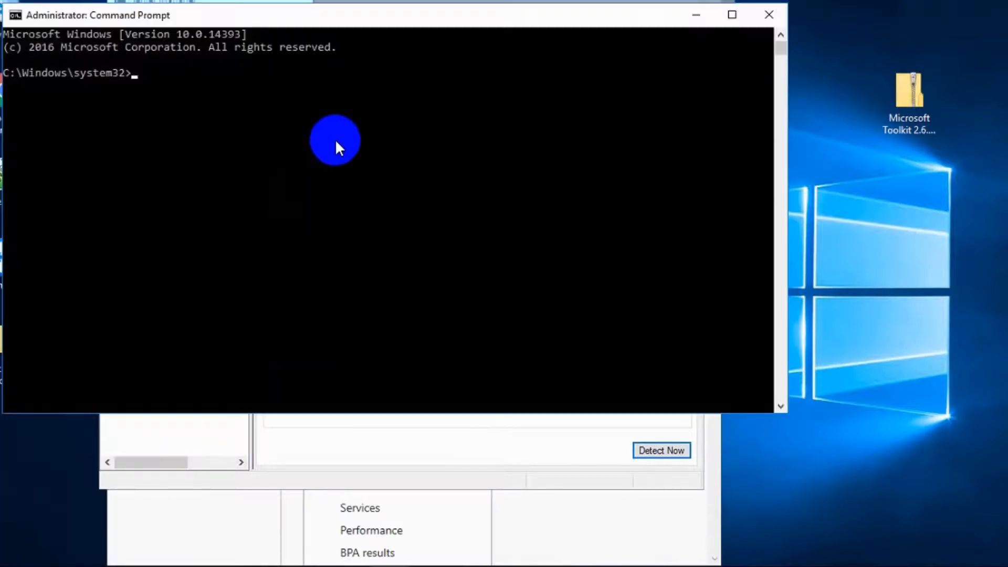
pyautogui.write('gpu')
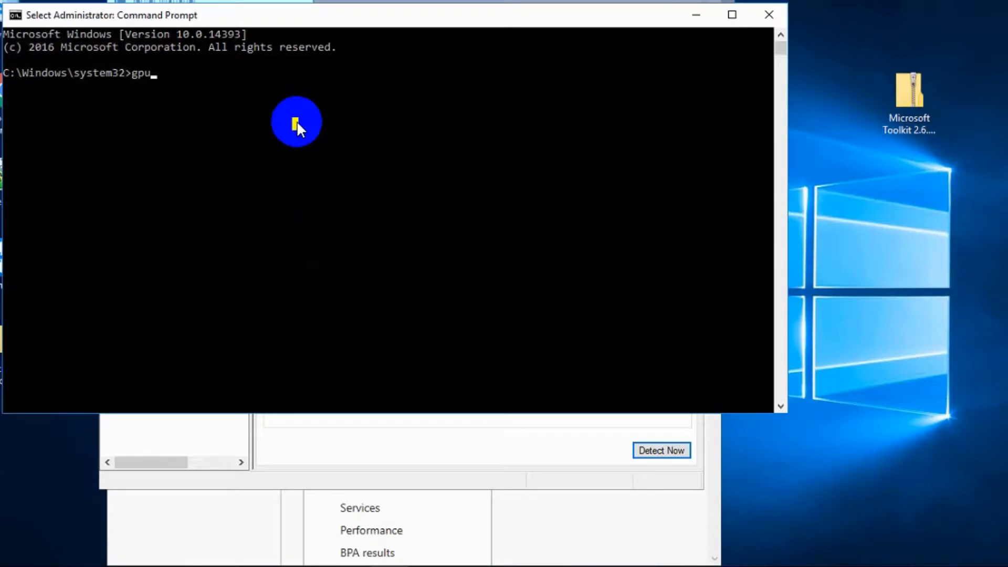
pyautogui.write('p')
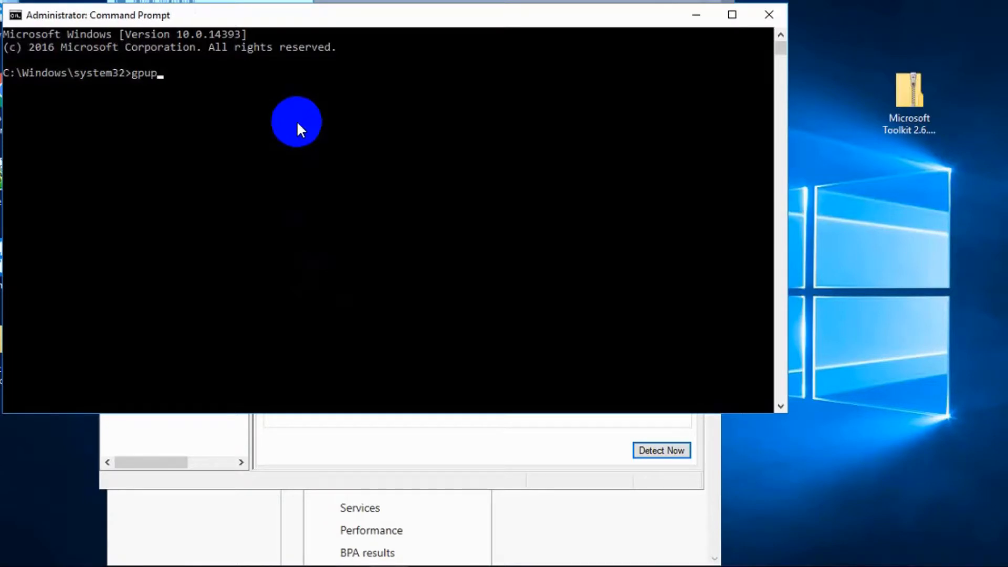
pyautogui.write('date')
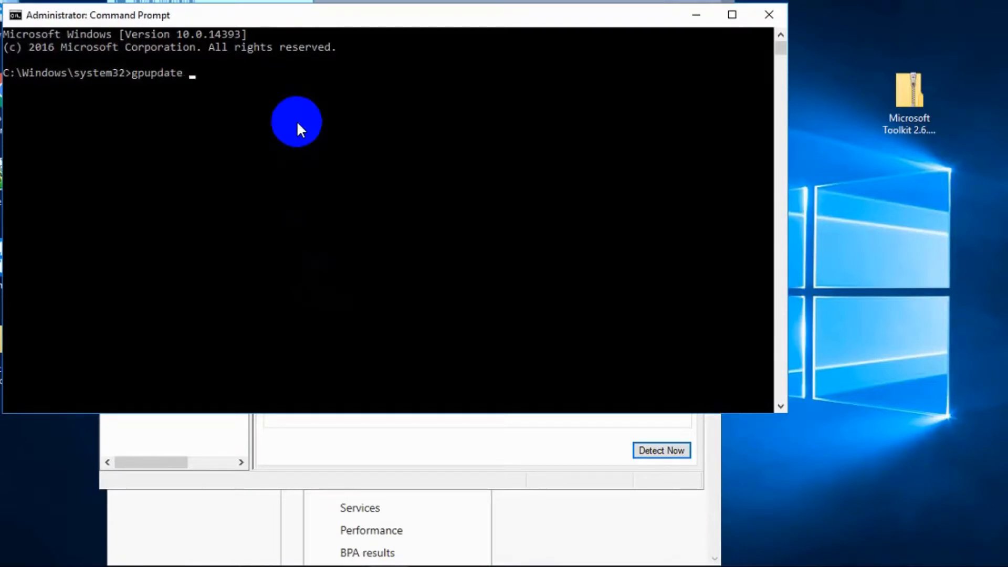
pyautogui.write('/force')
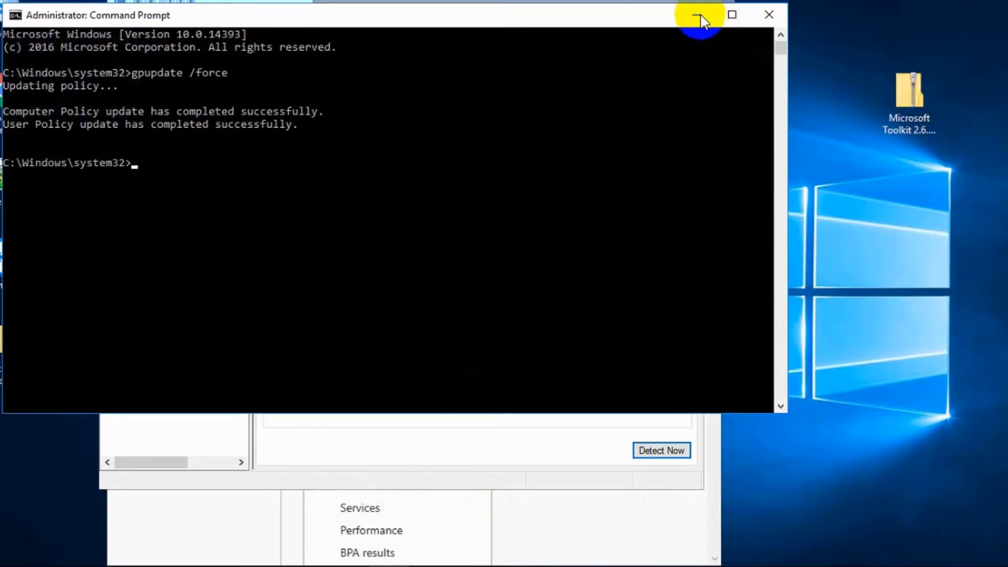
pyautogui.click(698, 14)
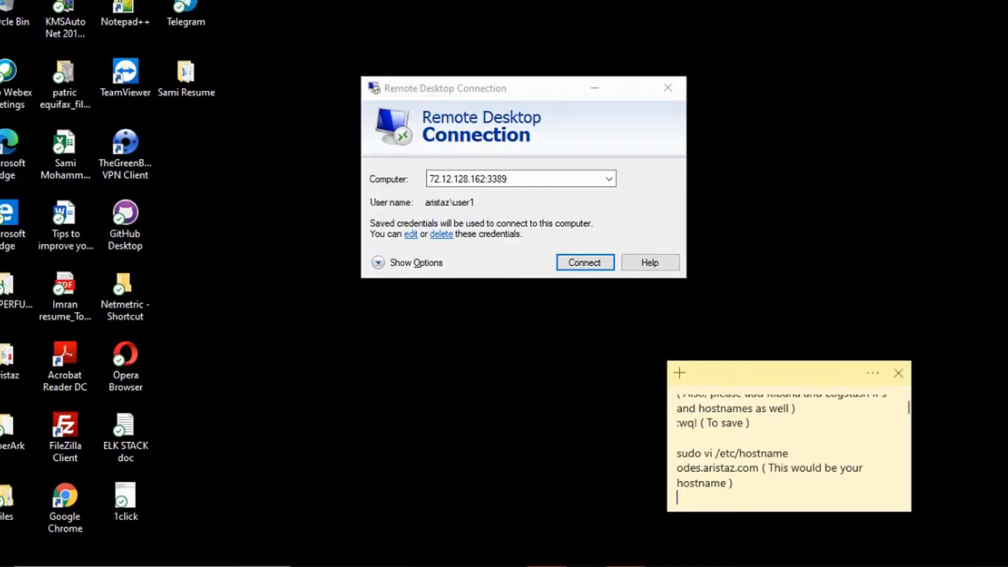
# Connect to 72.12.128.162:3389, accepting the untrusted certificate warning.
pyautogui.click(584, 263)
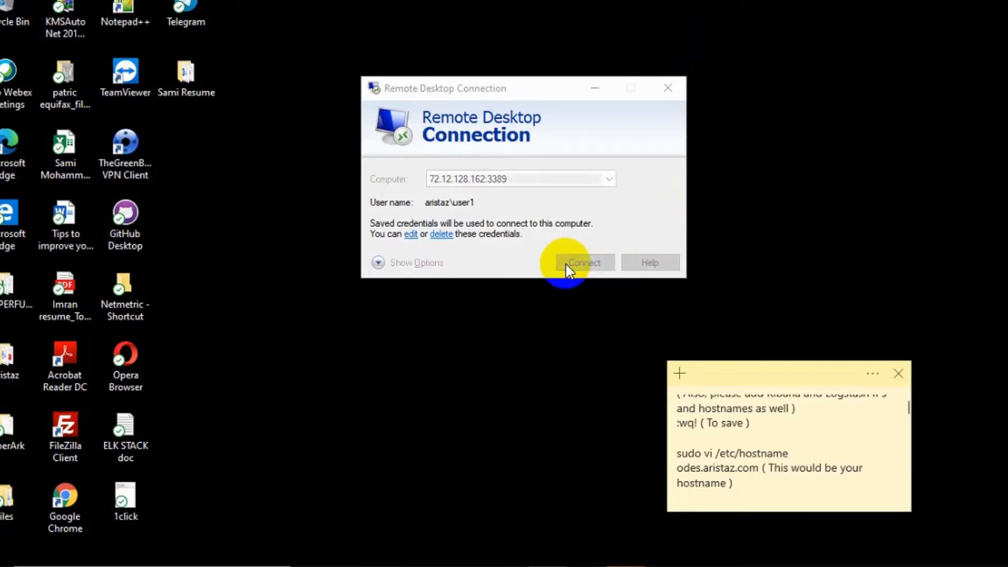
pyautogui.click(582, 263)
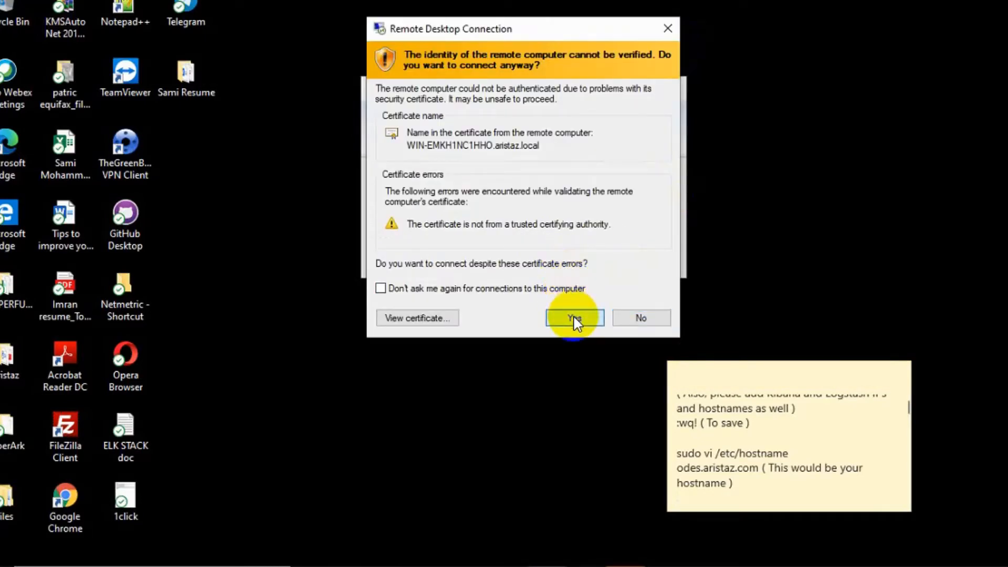